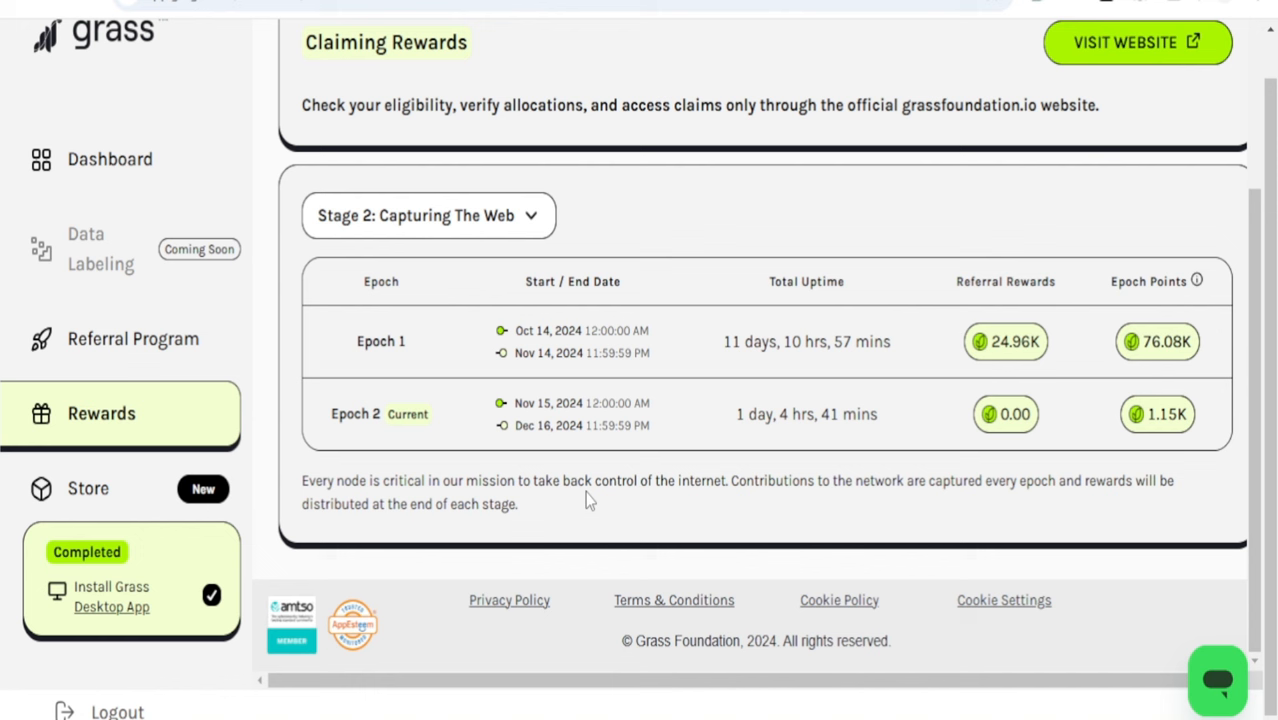
pyautogui.moveTo(344, 440)
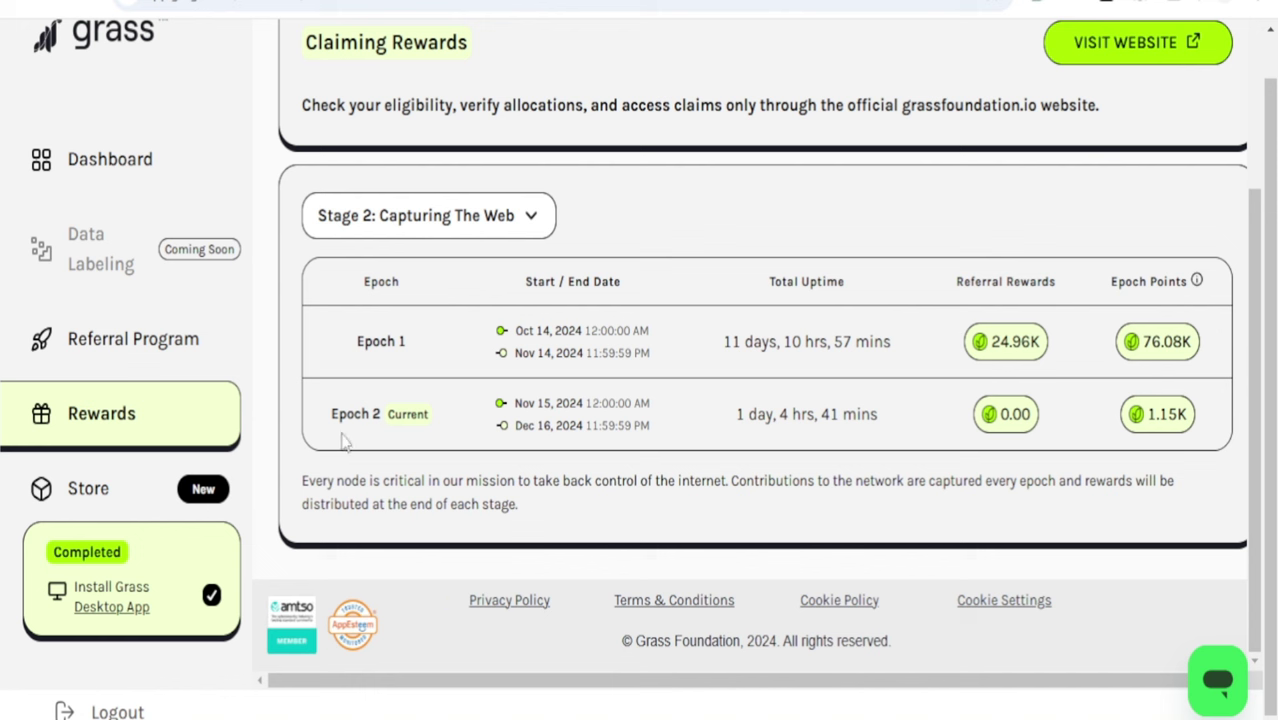
pyautogui.moveTo(472, 418)
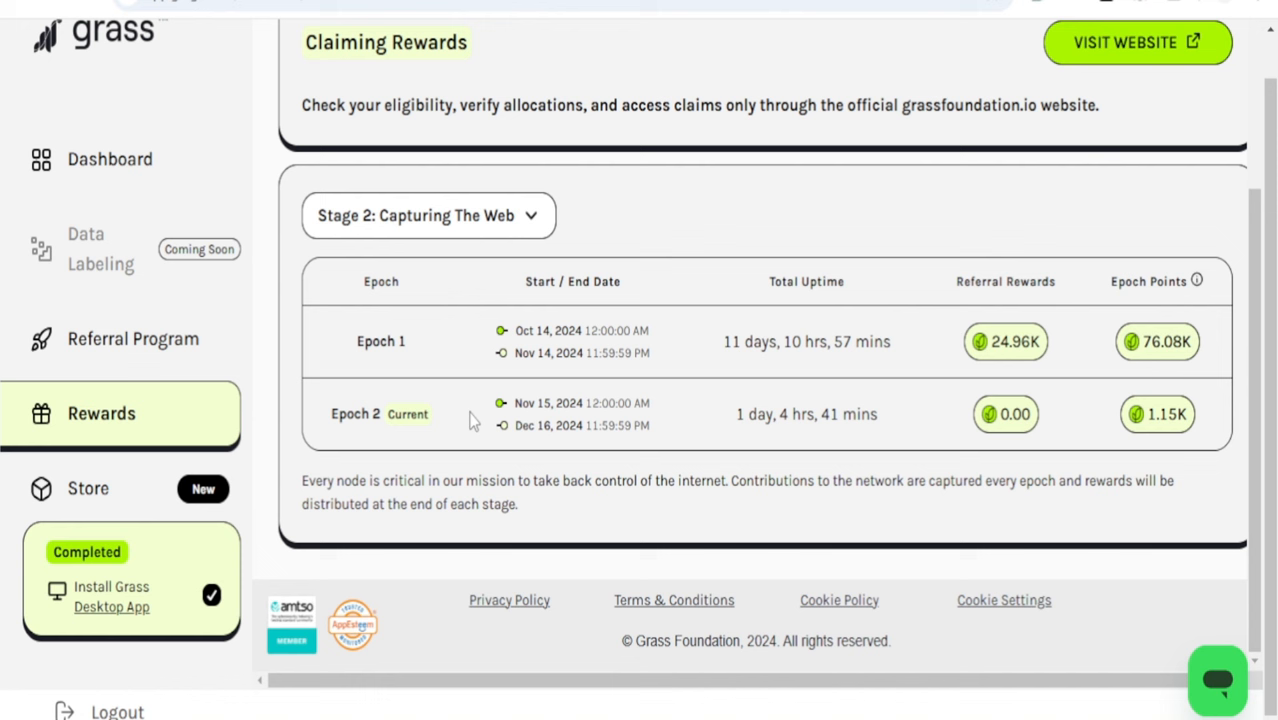
pyautogui.moveTo(510, 446)
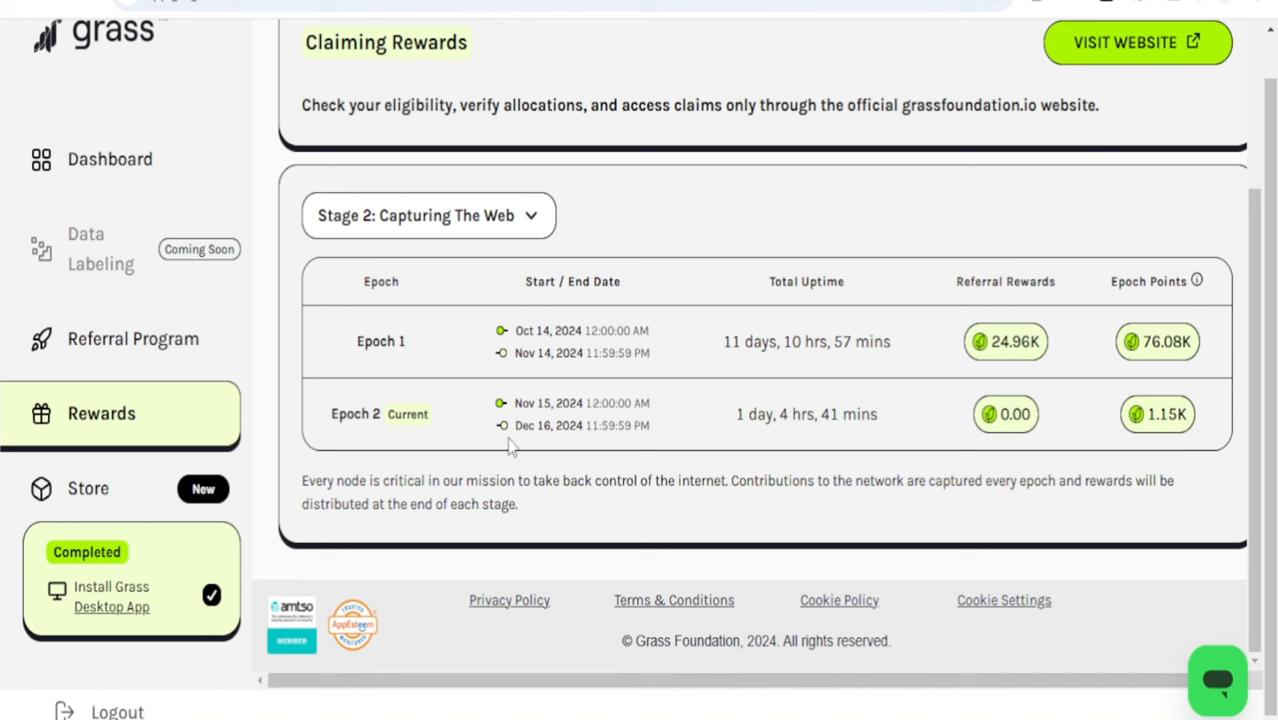
pyautogui.moveTo(476, 452)
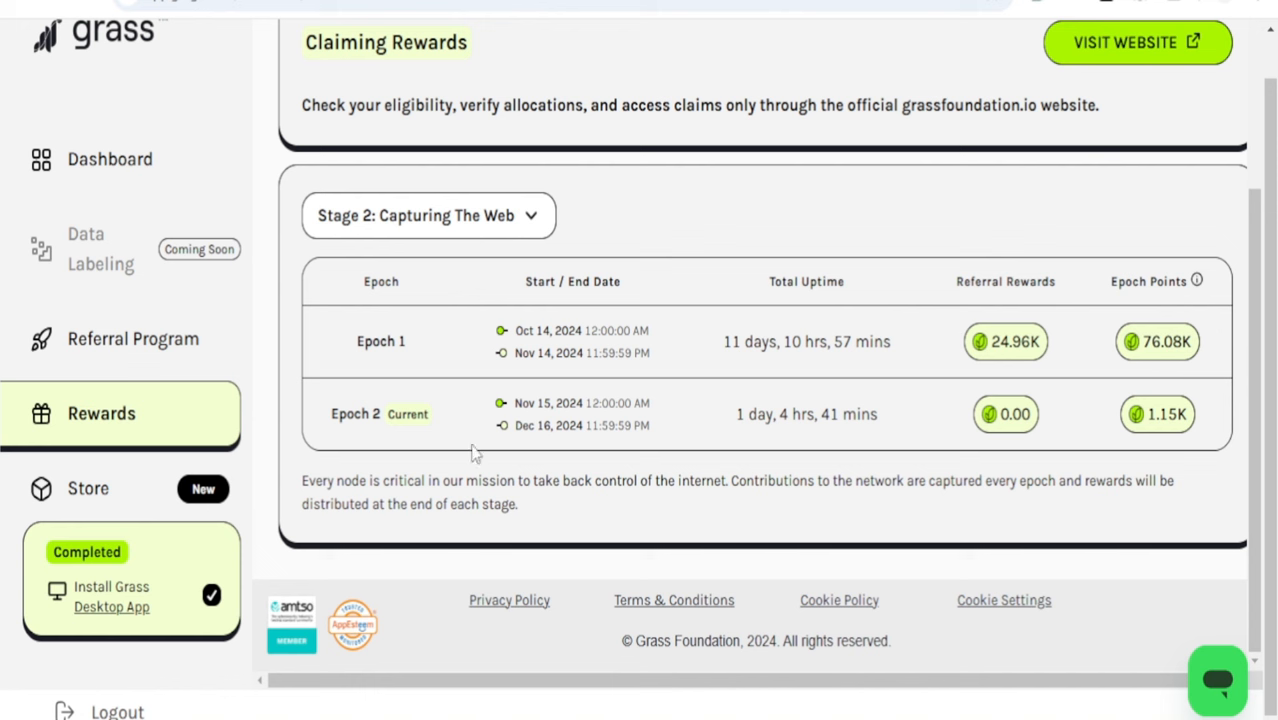
pyautogui.moveTo(564, 444)
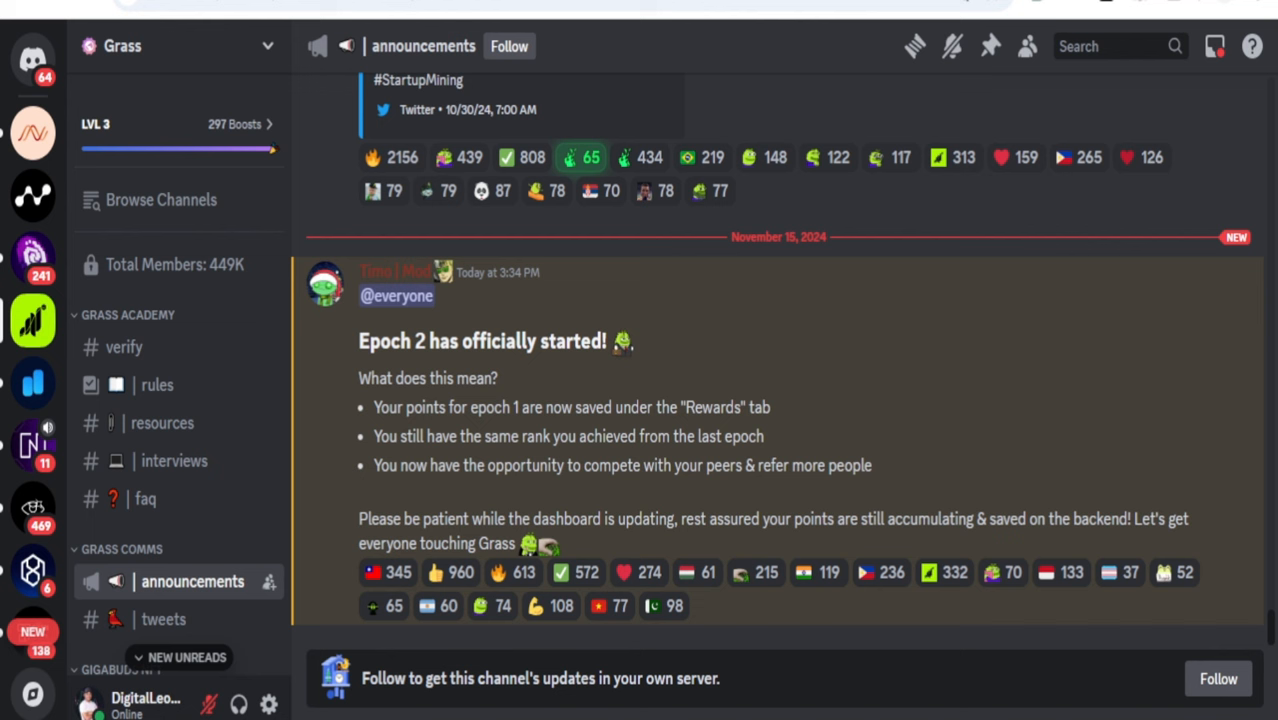
pyautogui.moveTo(680, 476)
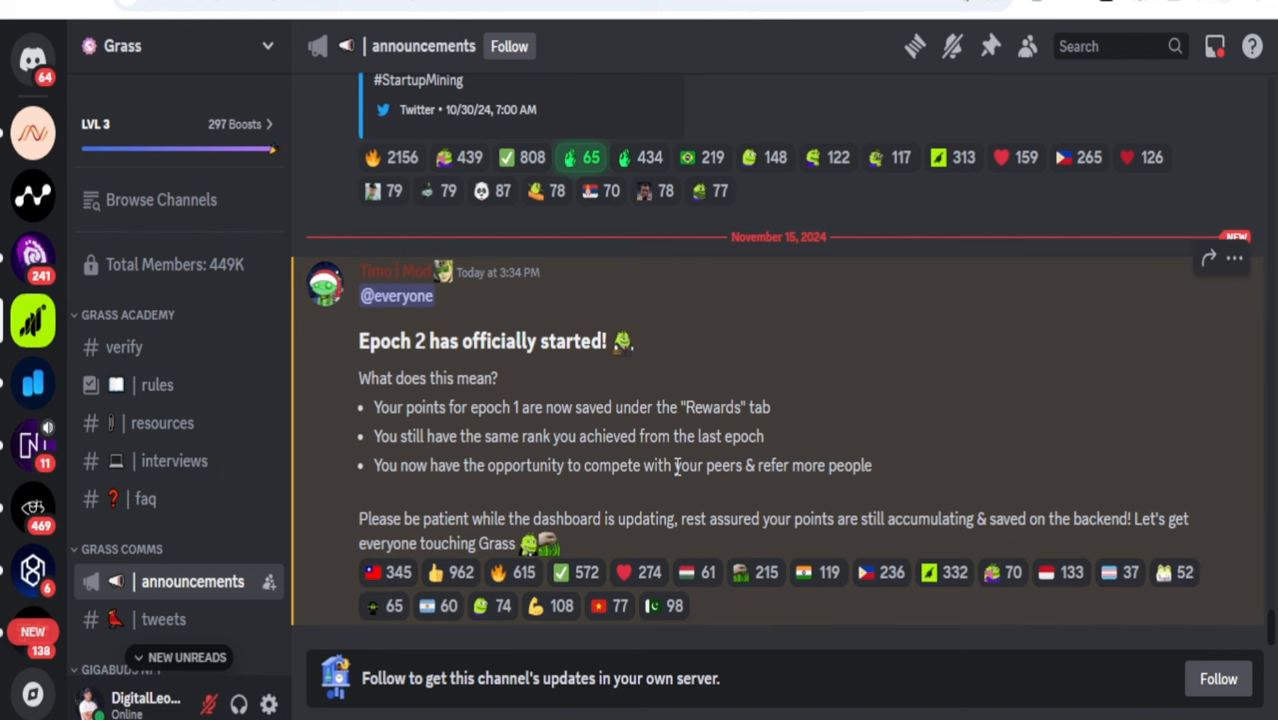
pyautogui.moveTo(470, 352)
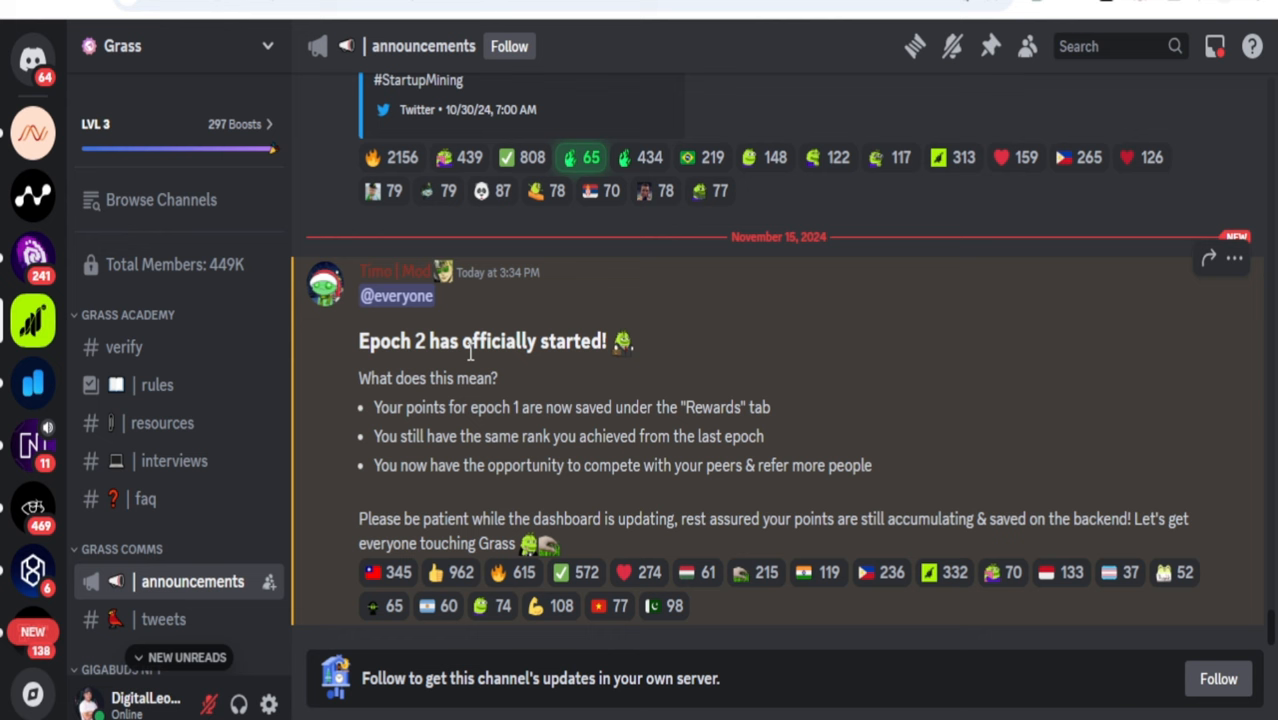
pyautogui.moveTo(454, 368)
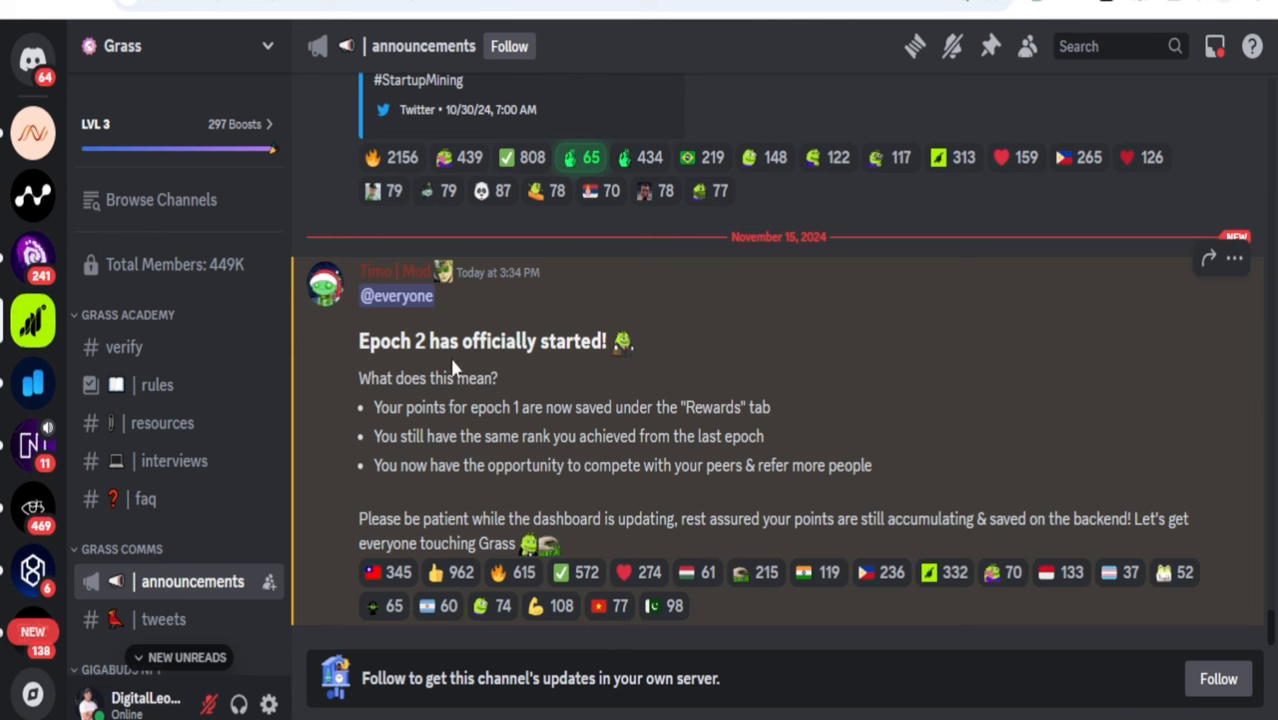
pyautogui.moveTo(398, 374)
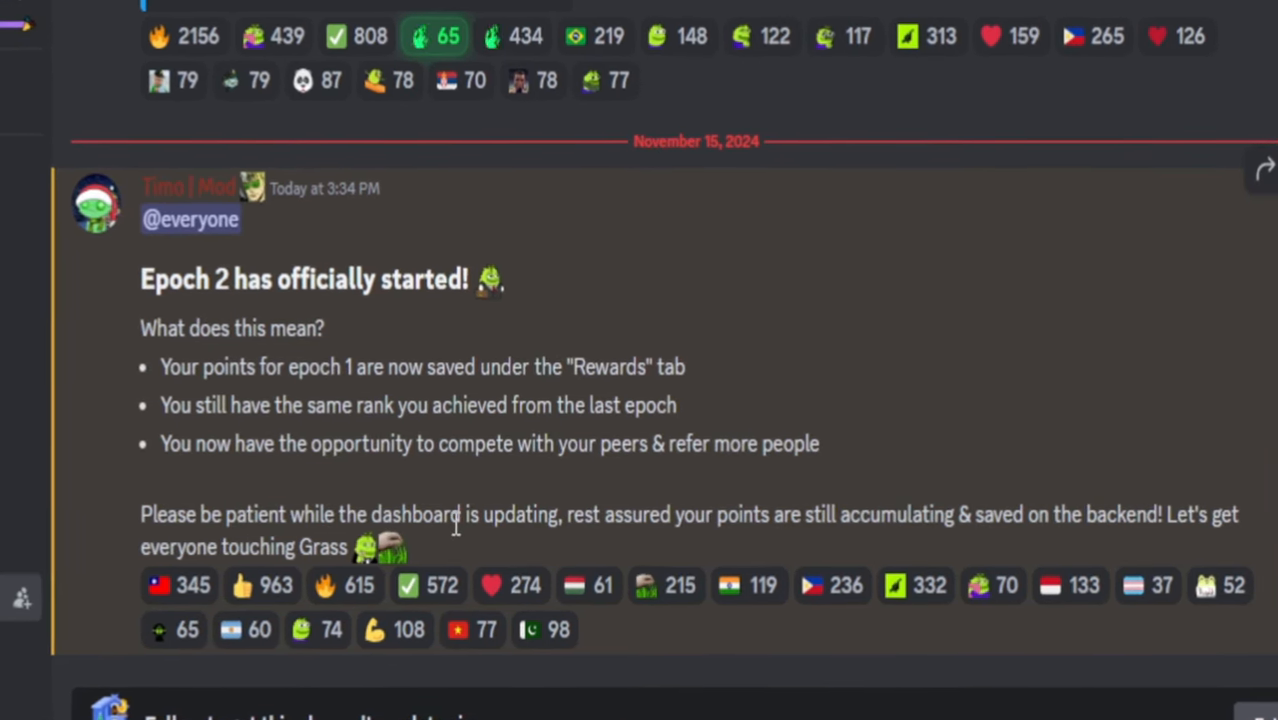
# Scroll through the Grass #announcements channel to read the 'Epoch 2 has officially started' post.
pyautogui.scroll(3)
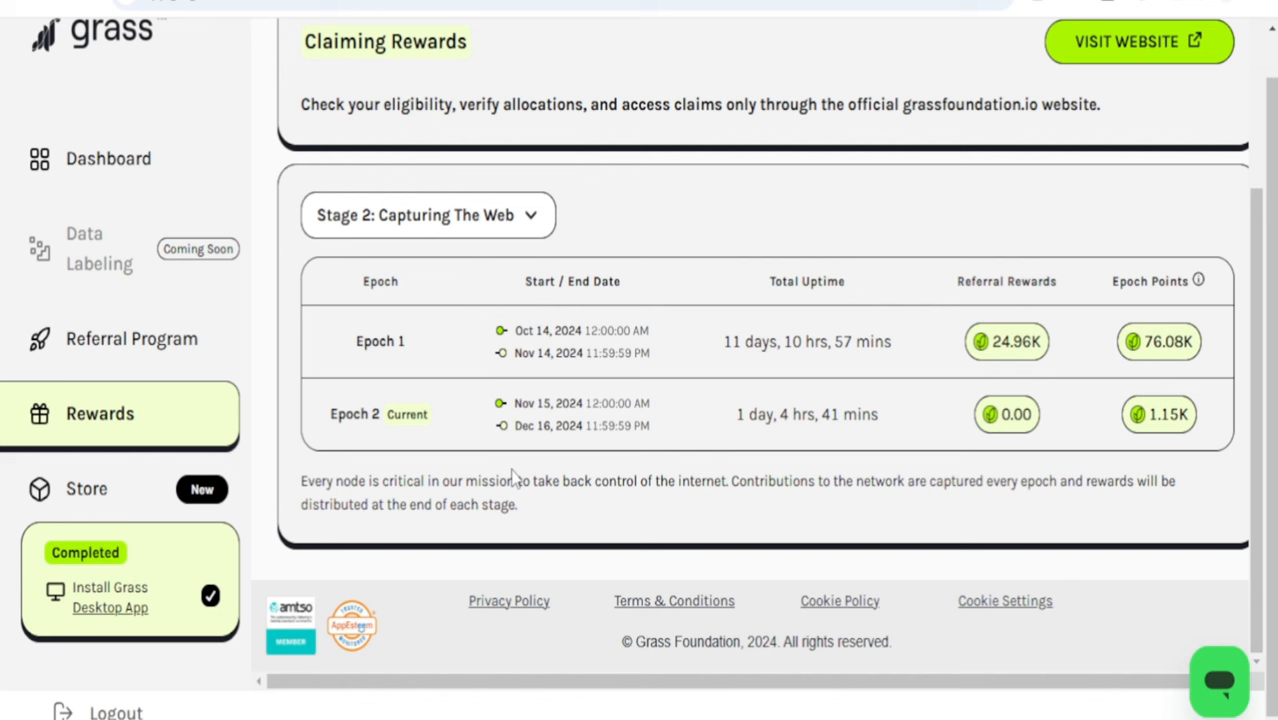
pyautogui.moveTo(138, 424)
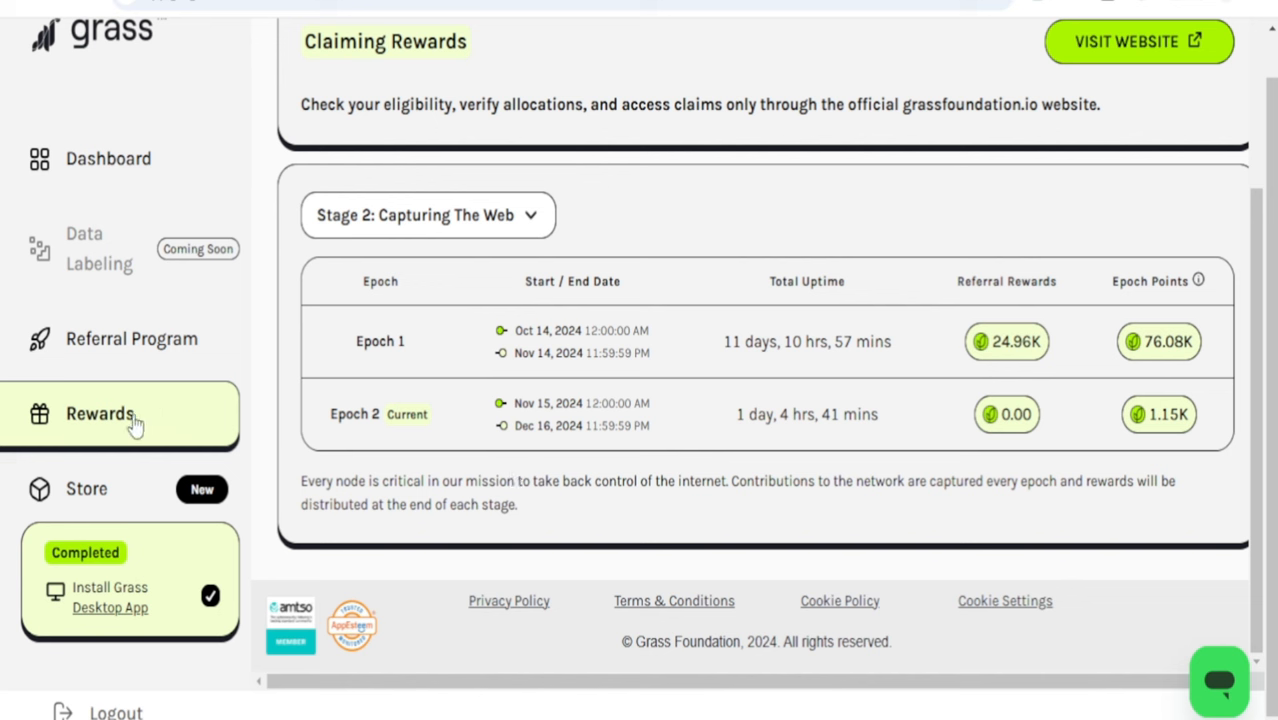
pyautogui.moveTo(444, 340)
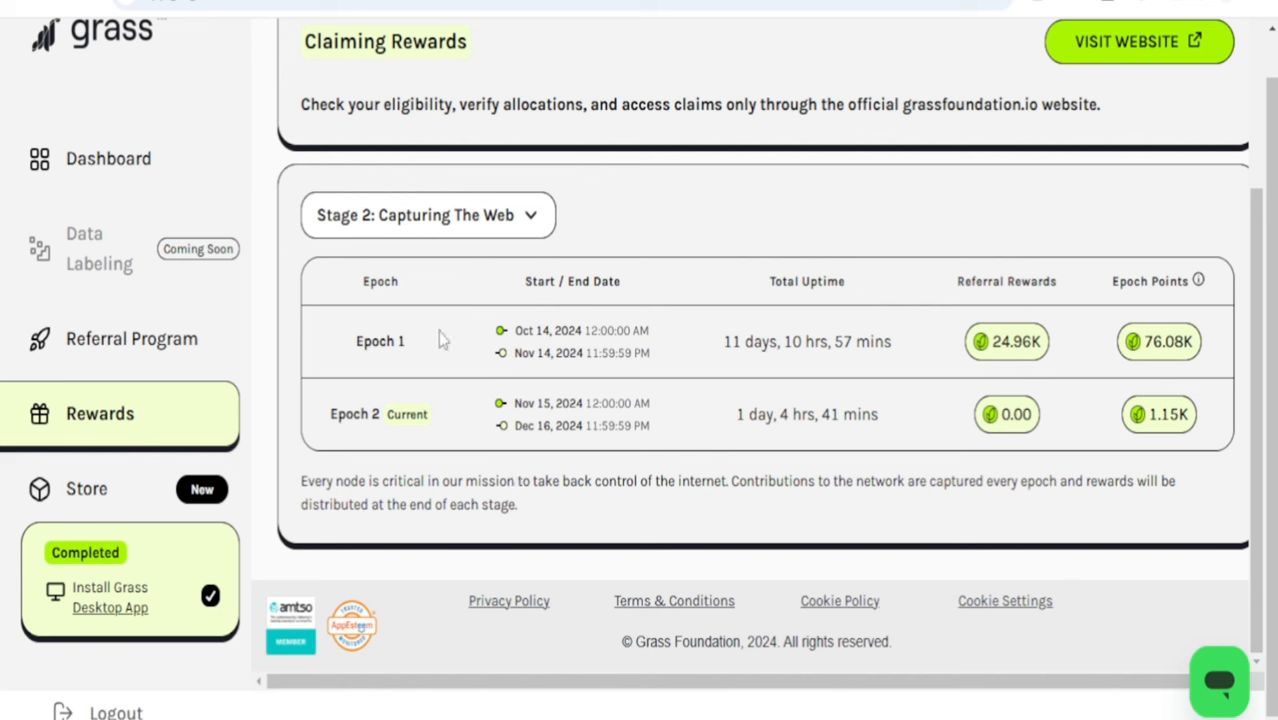
pyautogui.moveTo(860, 372)
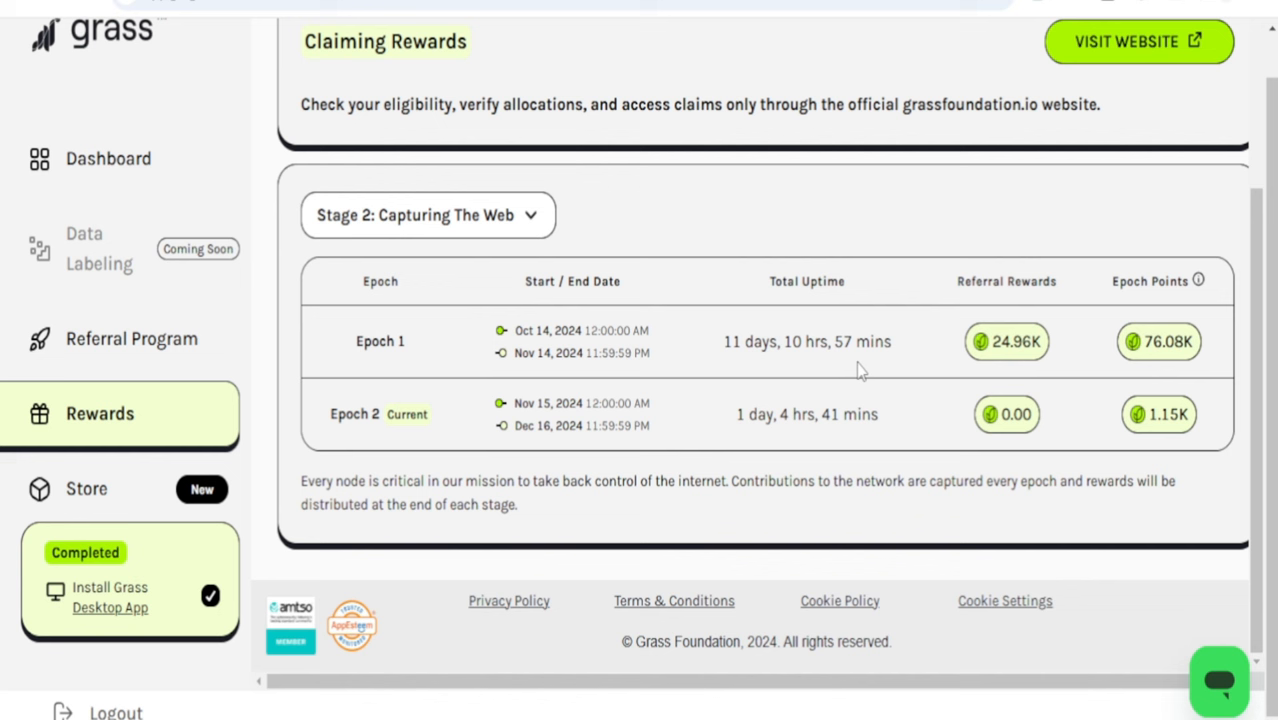
pyautogui.moveTo(824, 488)
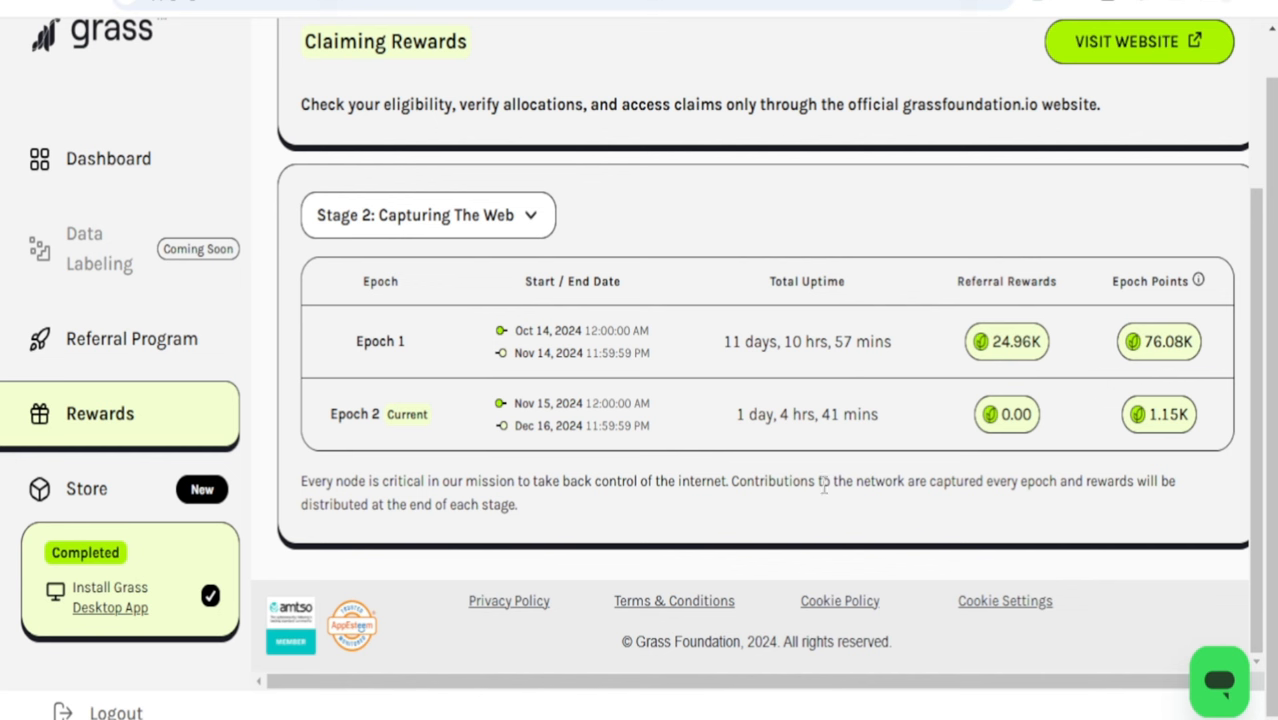
pyautogui.moveTo(792, 284)
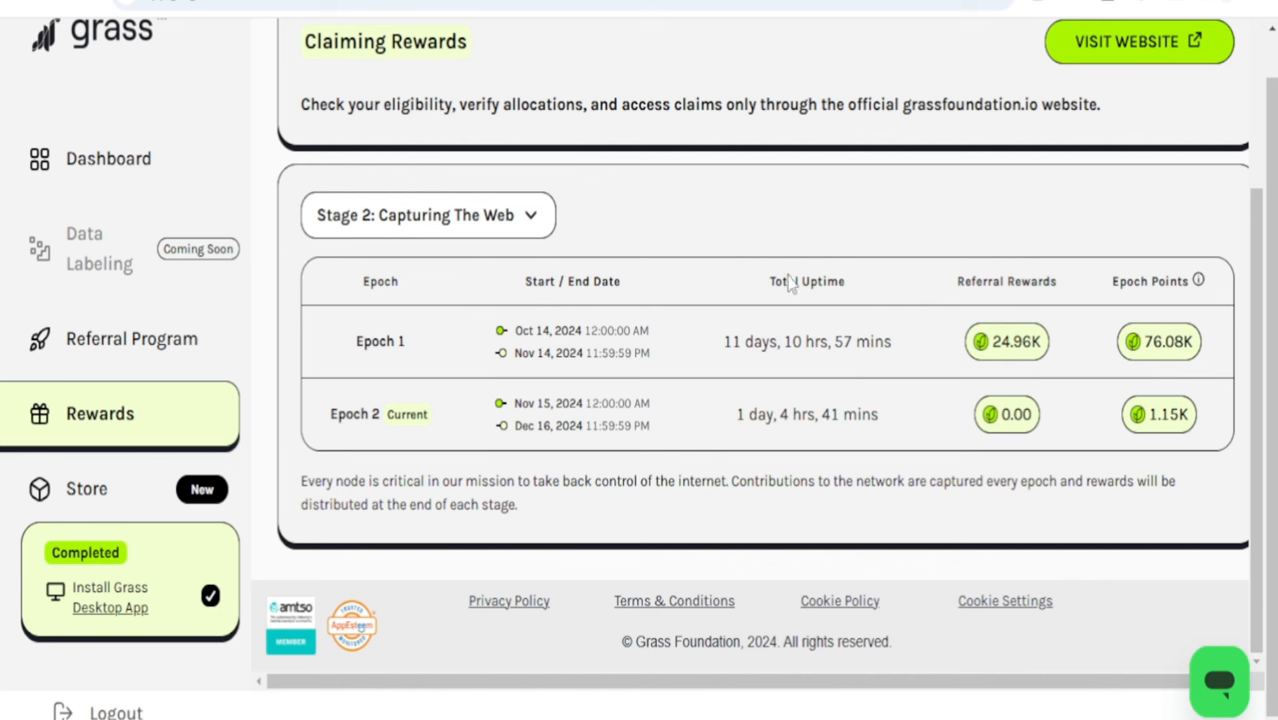
pyautogui.moveTo(472, 414)
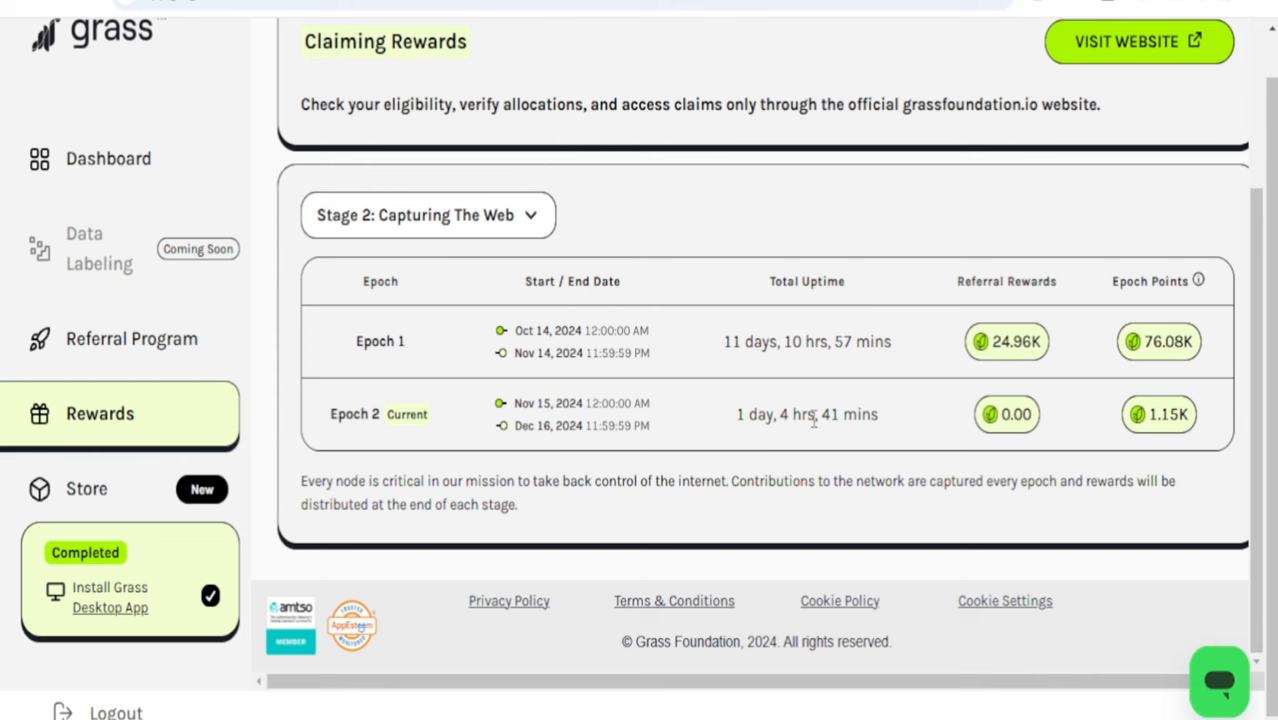
pyautogui.moveTo(814, 420)
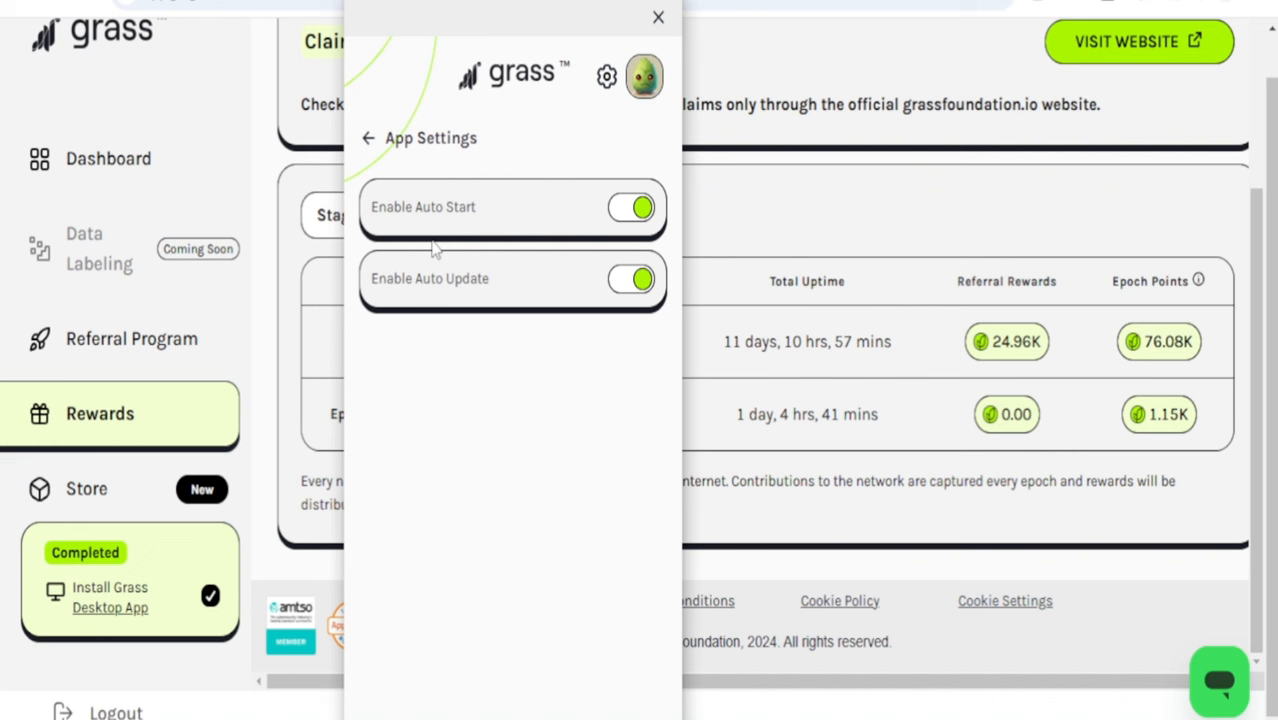
pyautogui.moveTo(604, 82)
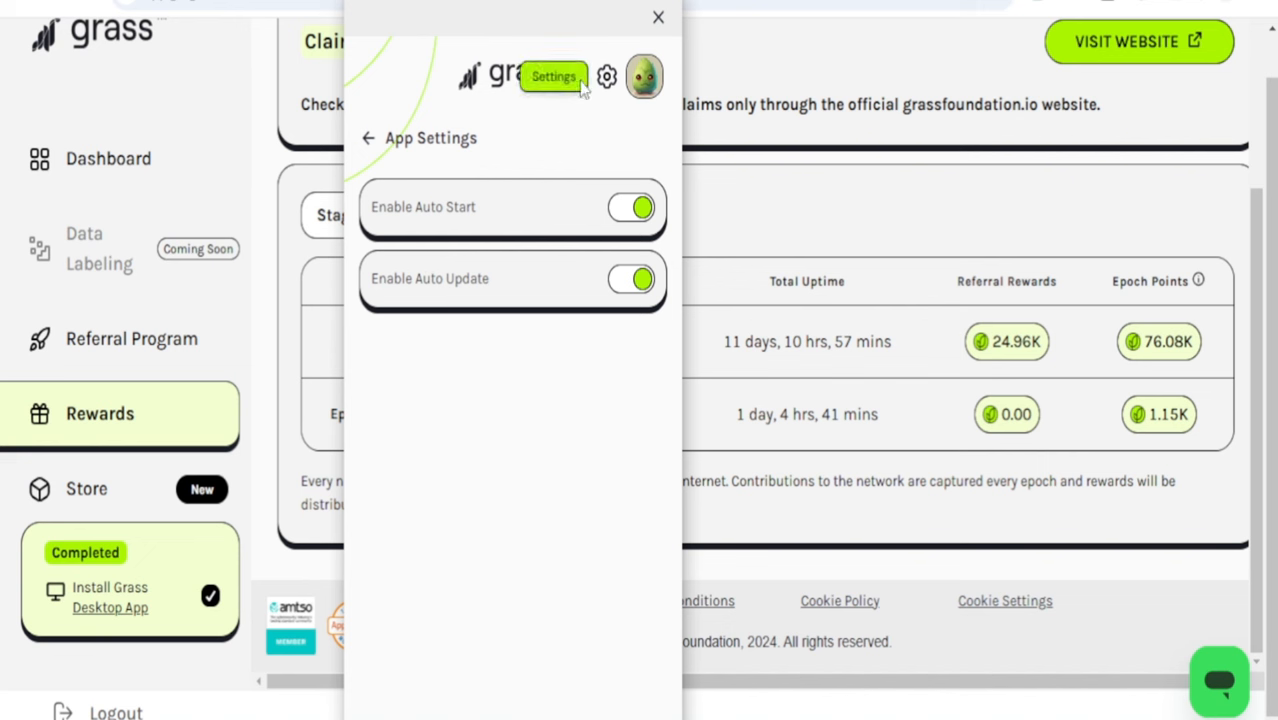
pyautogui.moveTo(428, 160)
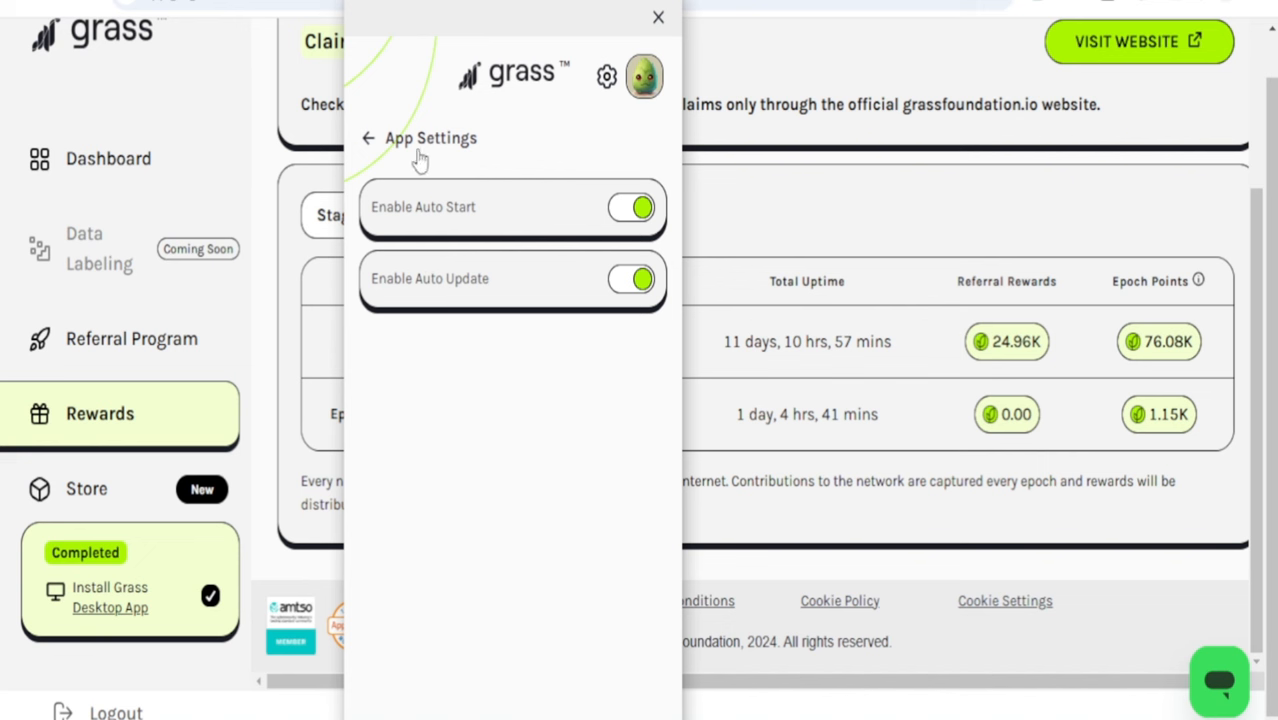
pyautogui.moveTo(424, 206)
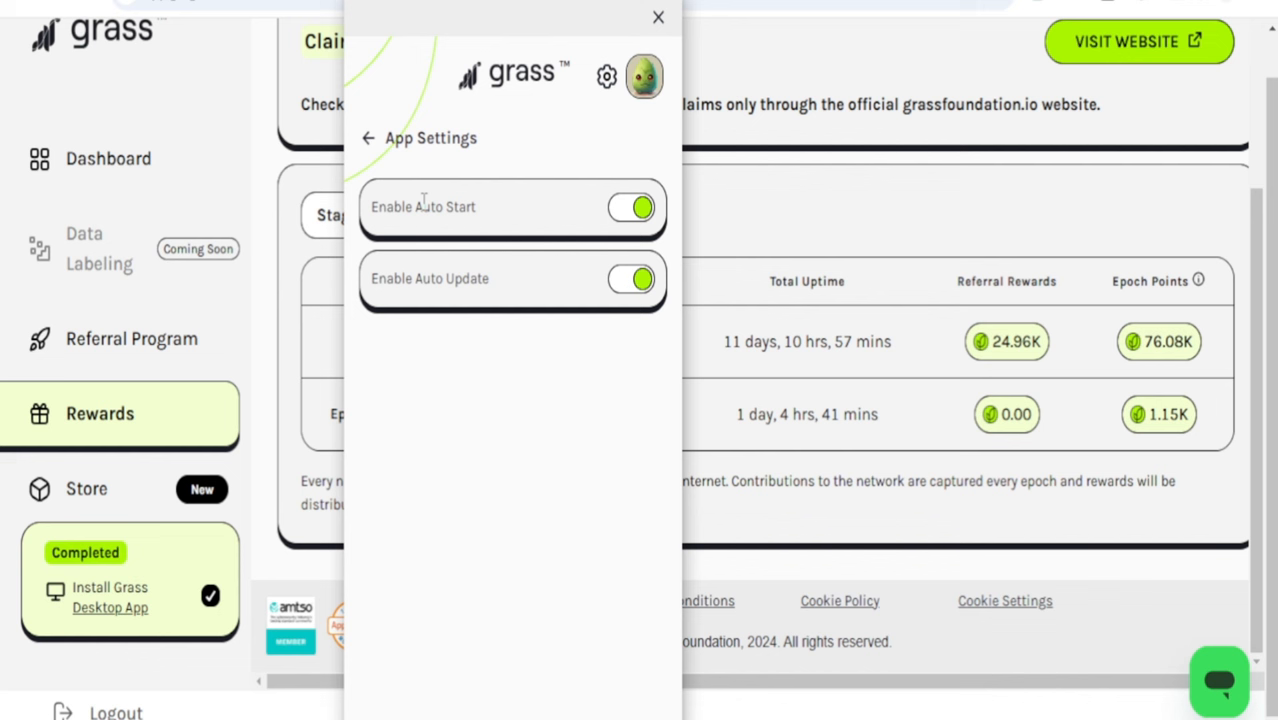
pyautogui.moveTo(488, 204)
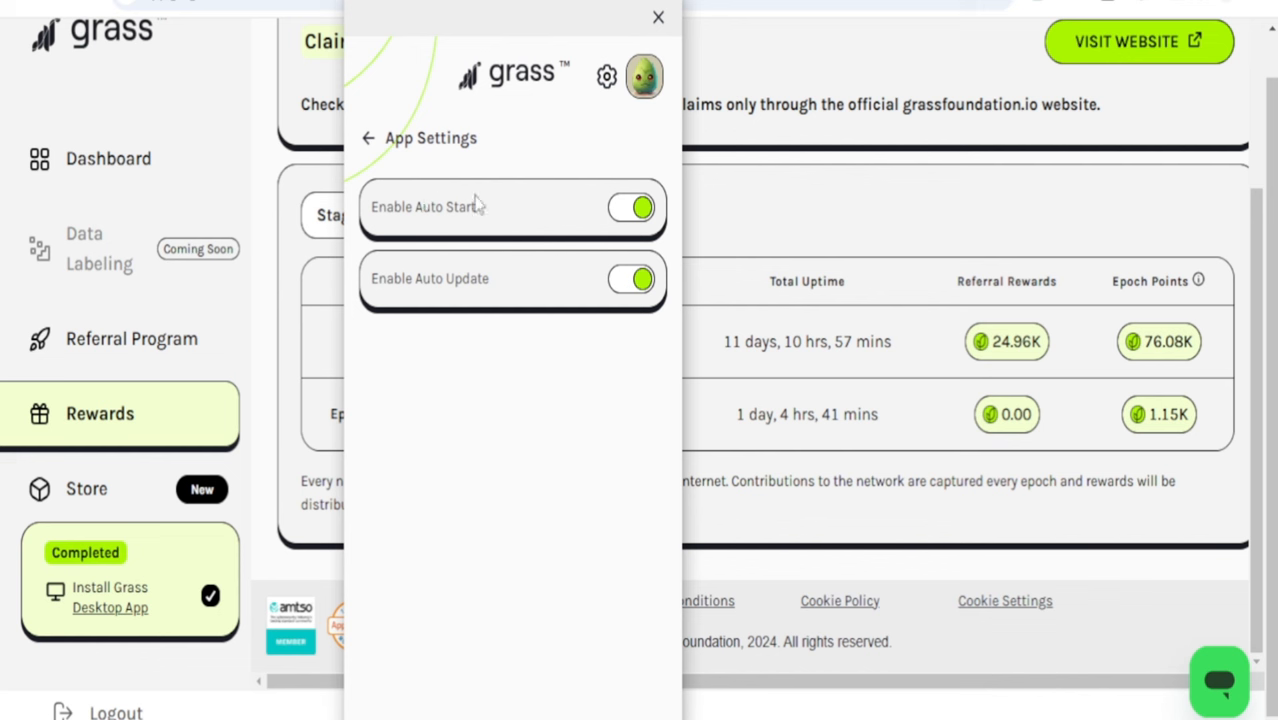
pyautogui.moveTo(516, 312)
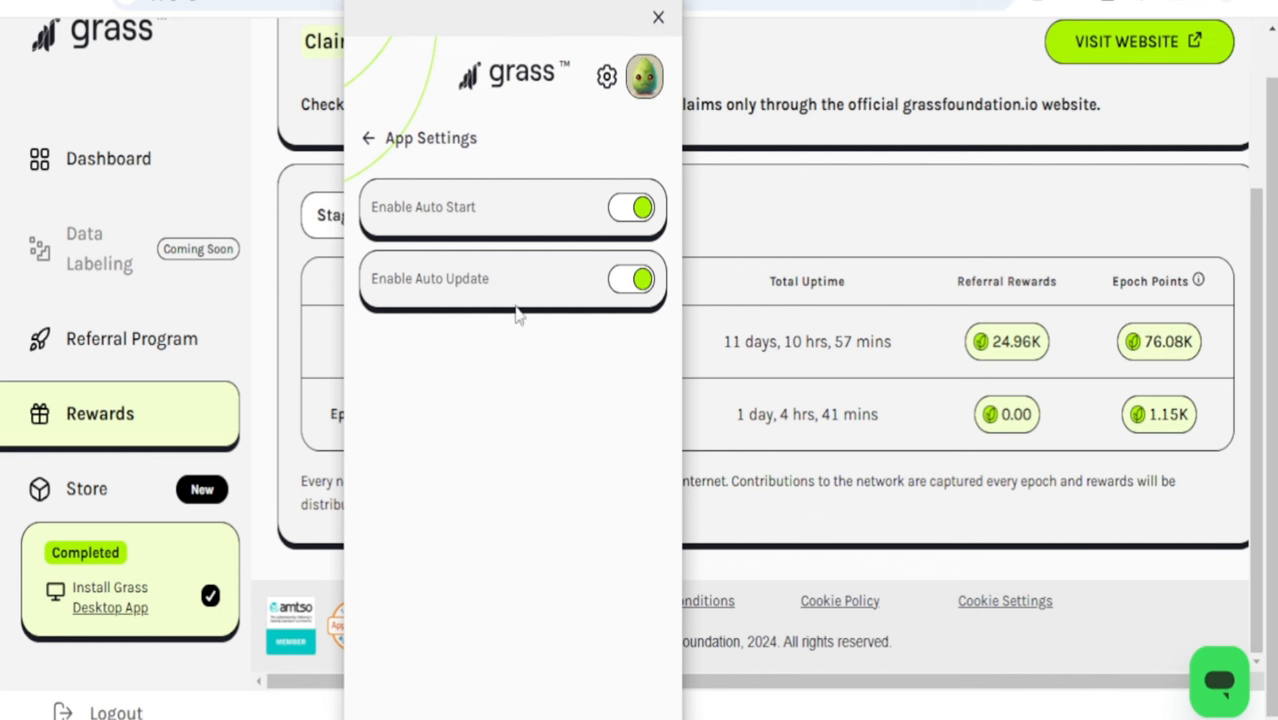
pyautogui.moveTo(440, 342)
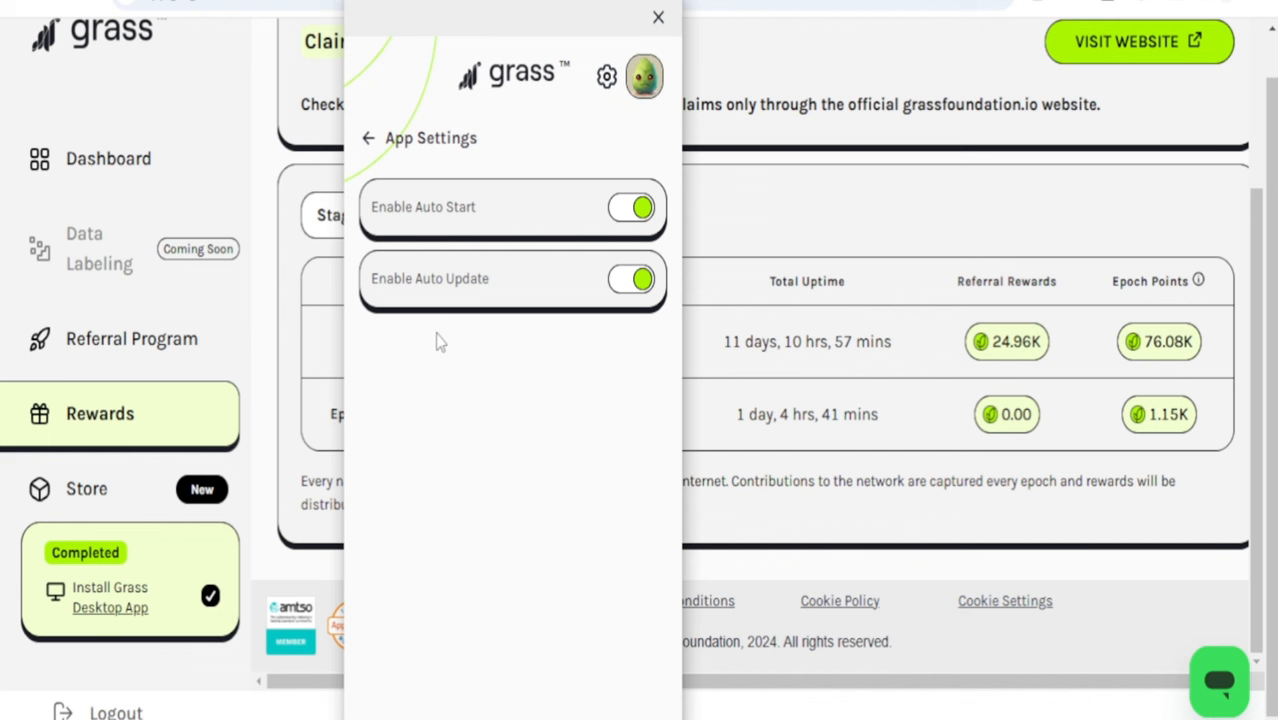
pyautogui.moveTo(468, 304)
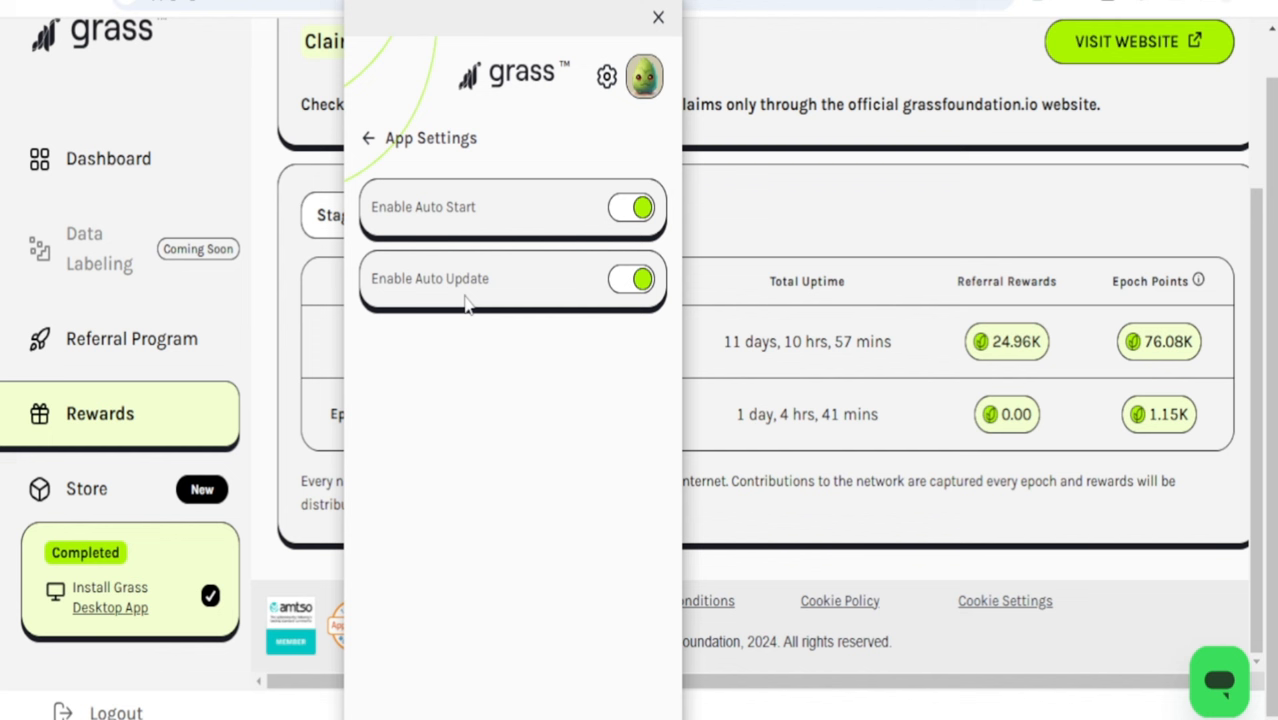
pyautogui.moveTo(648, 50)
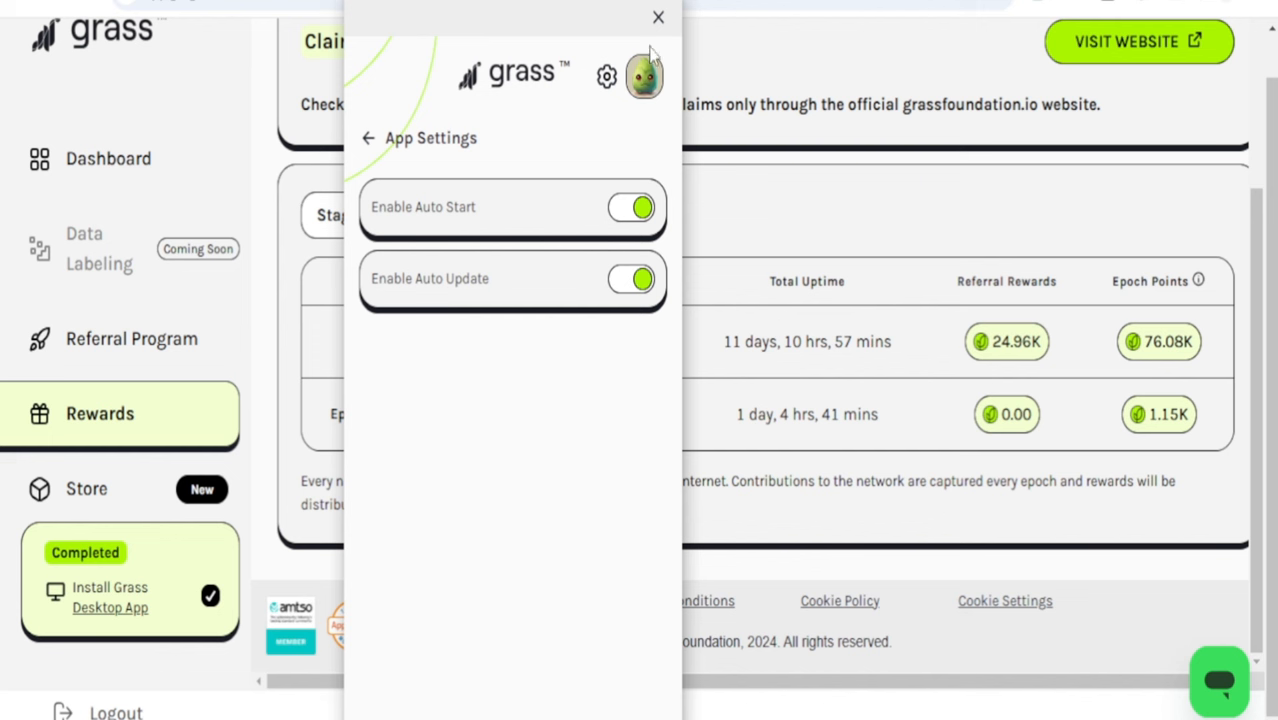
pyautogui.moveTo(610, 200)
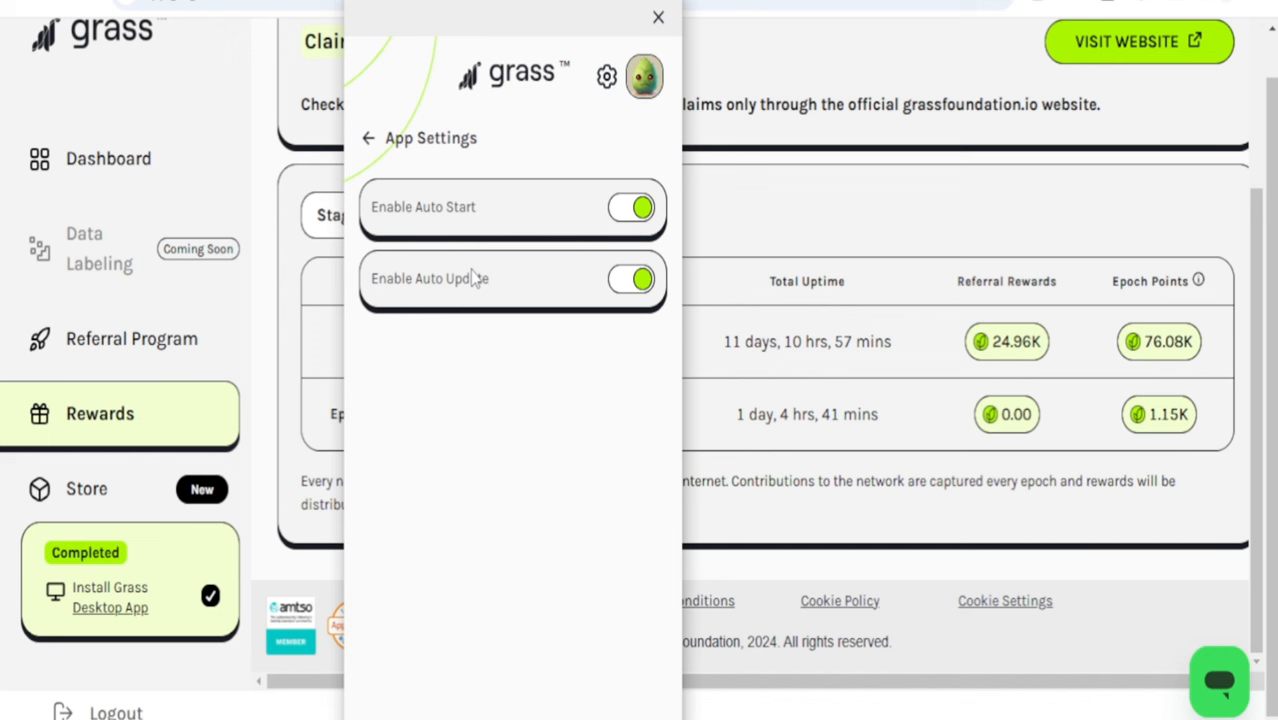
pyautogui.moveTo(472, 268)
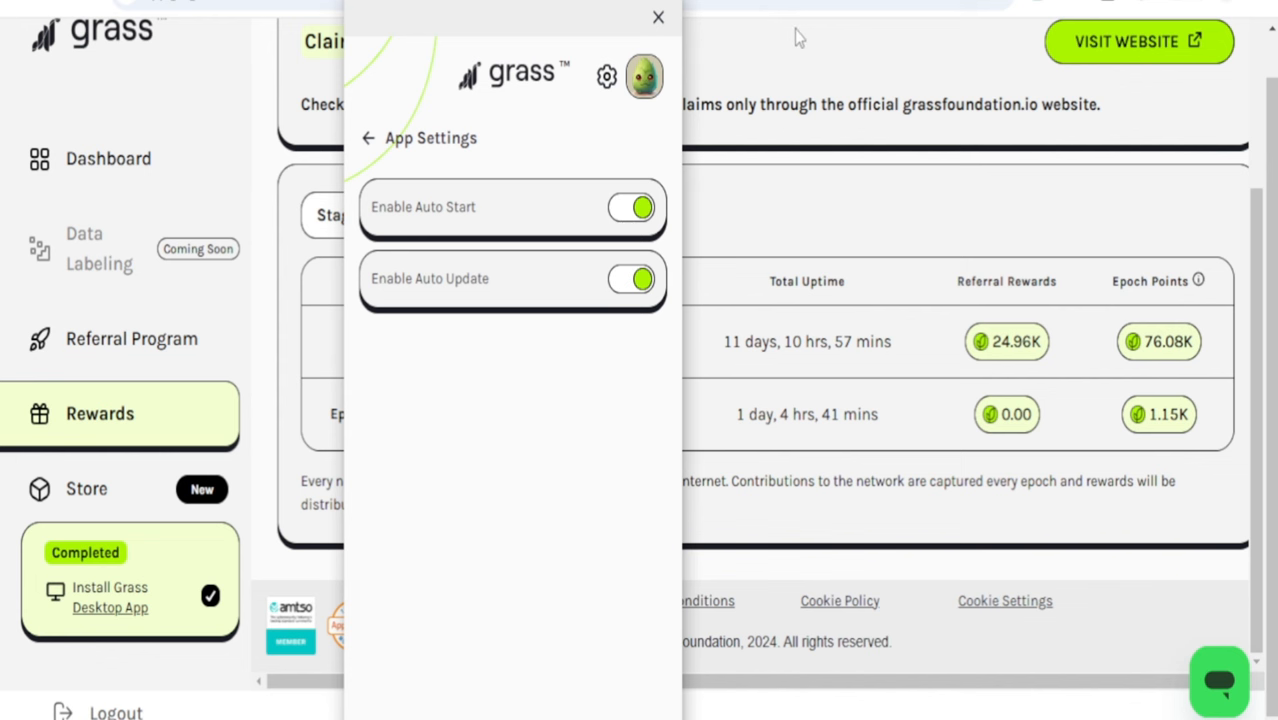
# Dismiss the desktop app panel, leaving the Rewards table with 76.08K Epoch 1 and 1.15K Epoch 2 points.
pyautogui.click(656, 16)
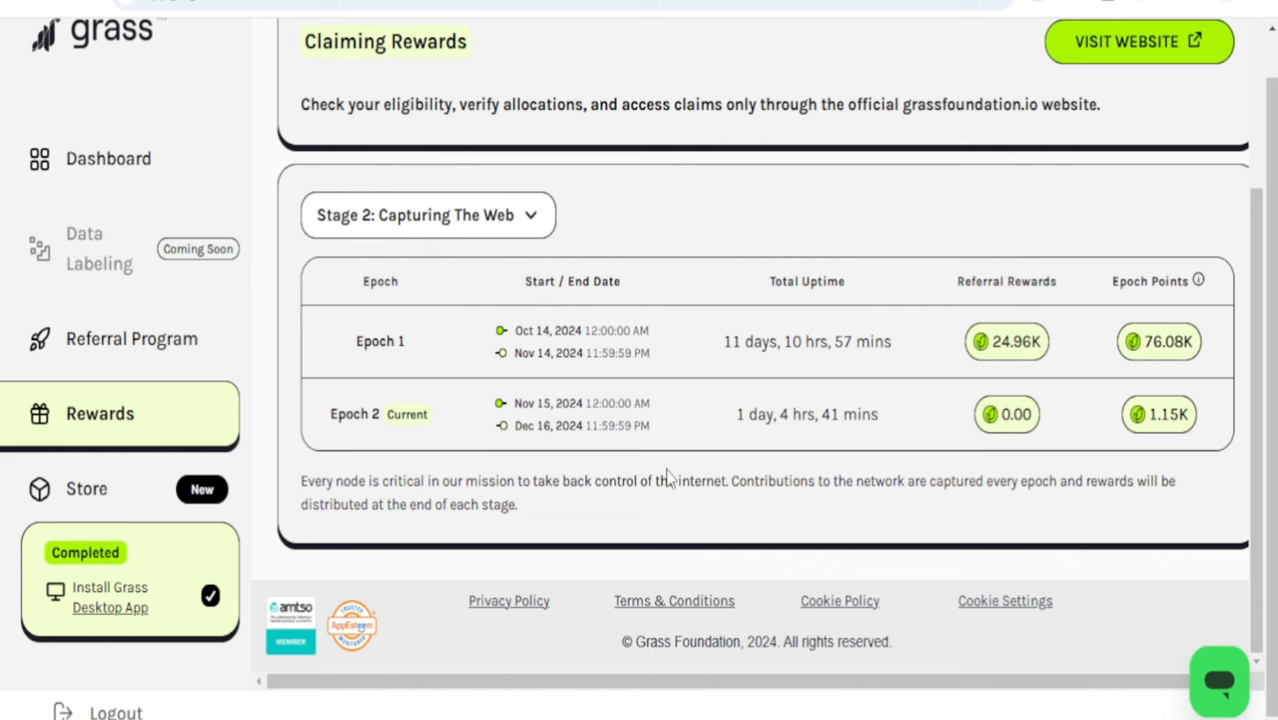
pyautogui.moveTo(656, 480)
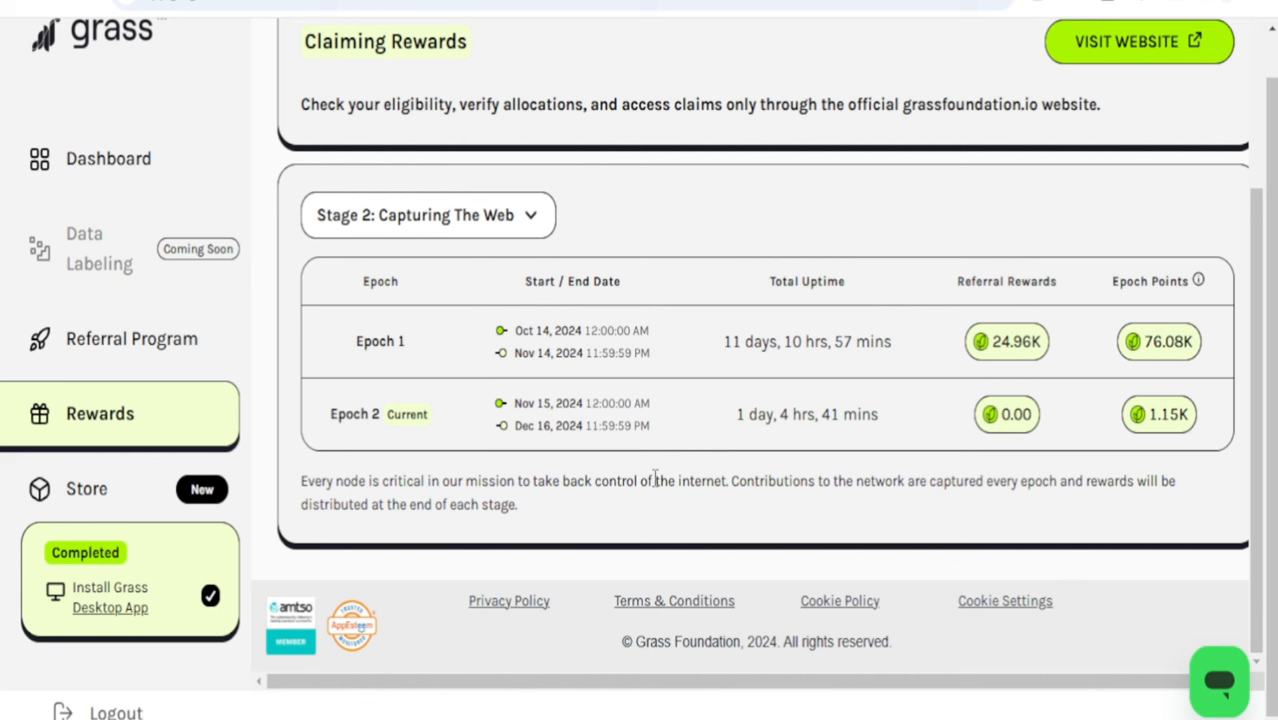
pyautogui.moveTo(676, 414)
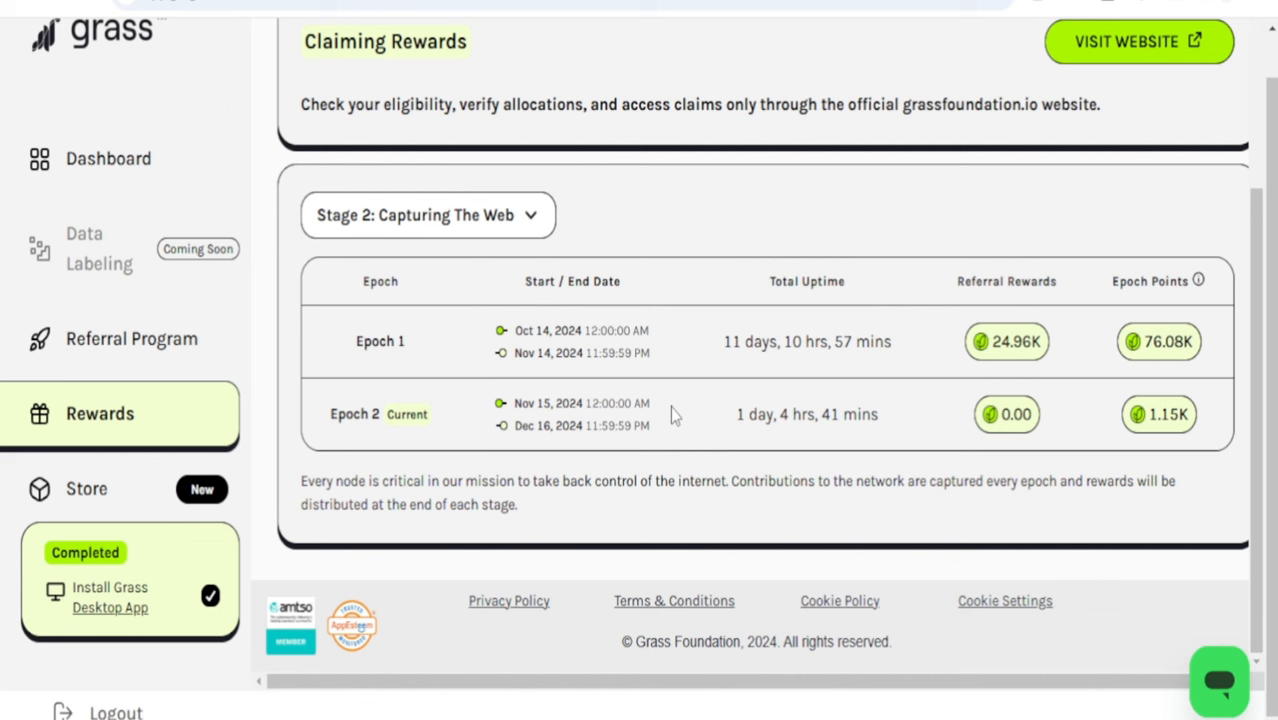
pyautogui.moveTo(690, 284)
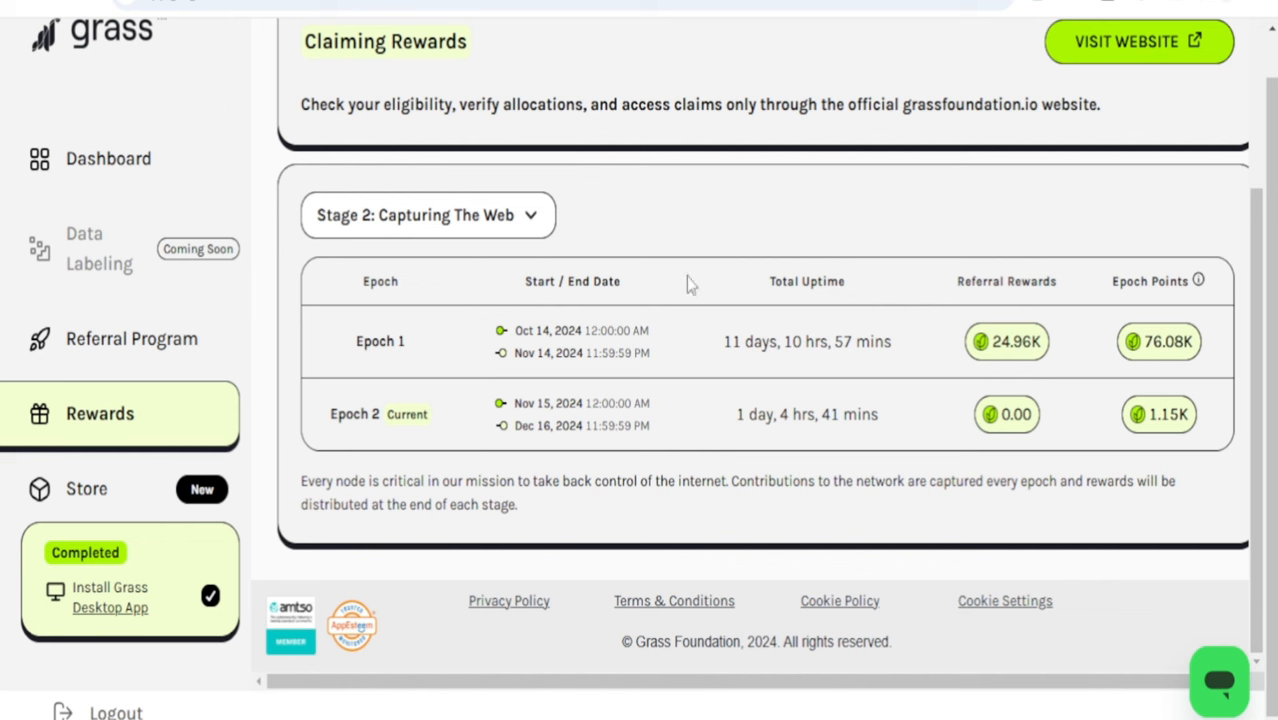
pyautogui.moveTo(628, 518)
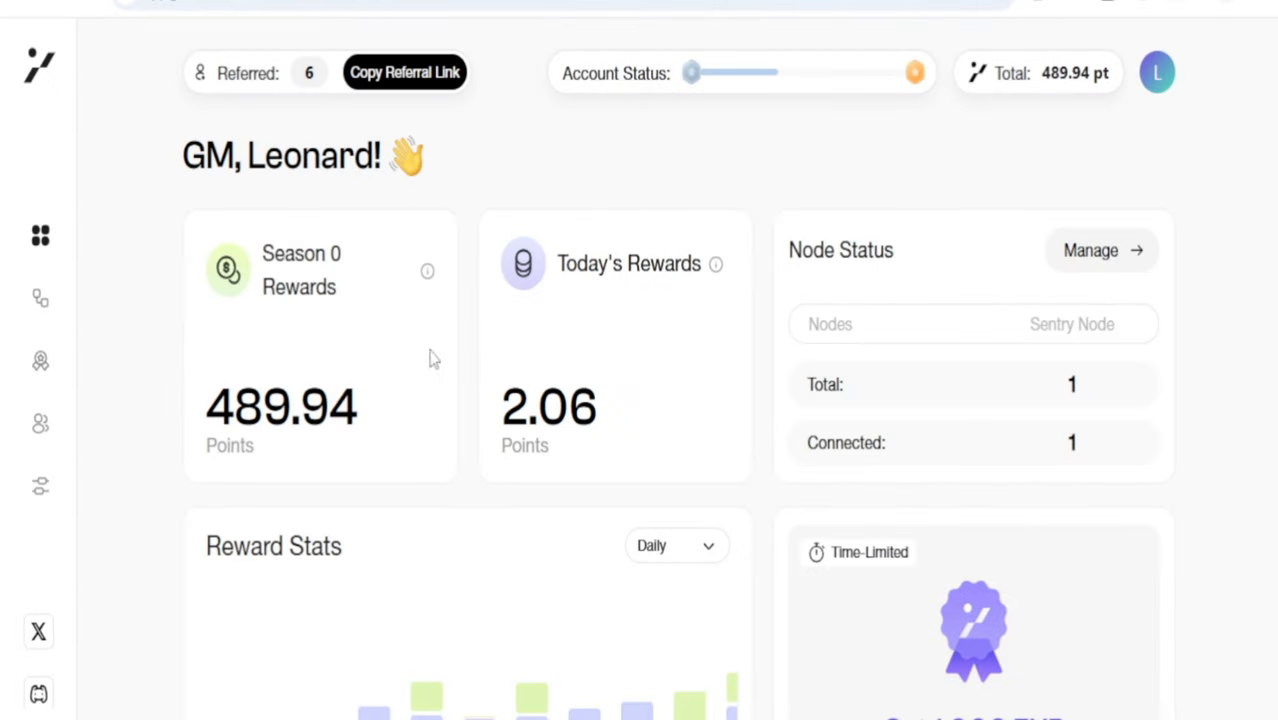
pyautogui.moveTo(392, 112)
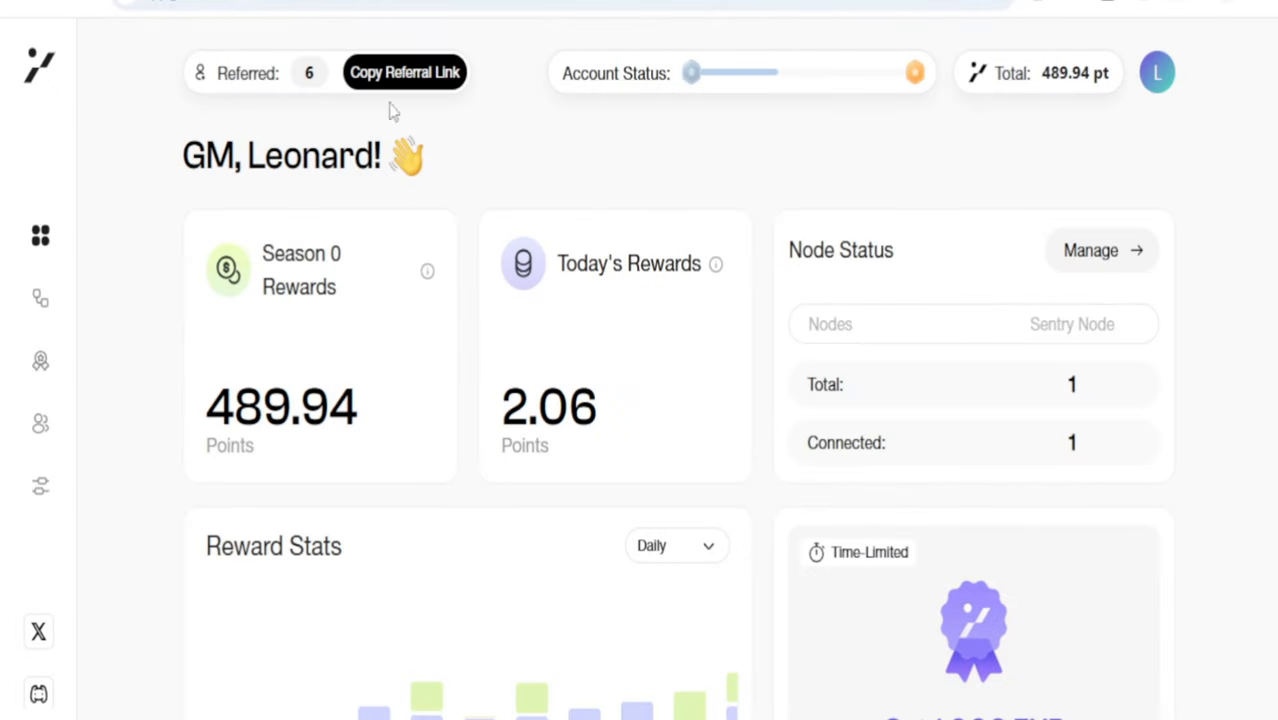
pyautogui.moveTo(440, 238)
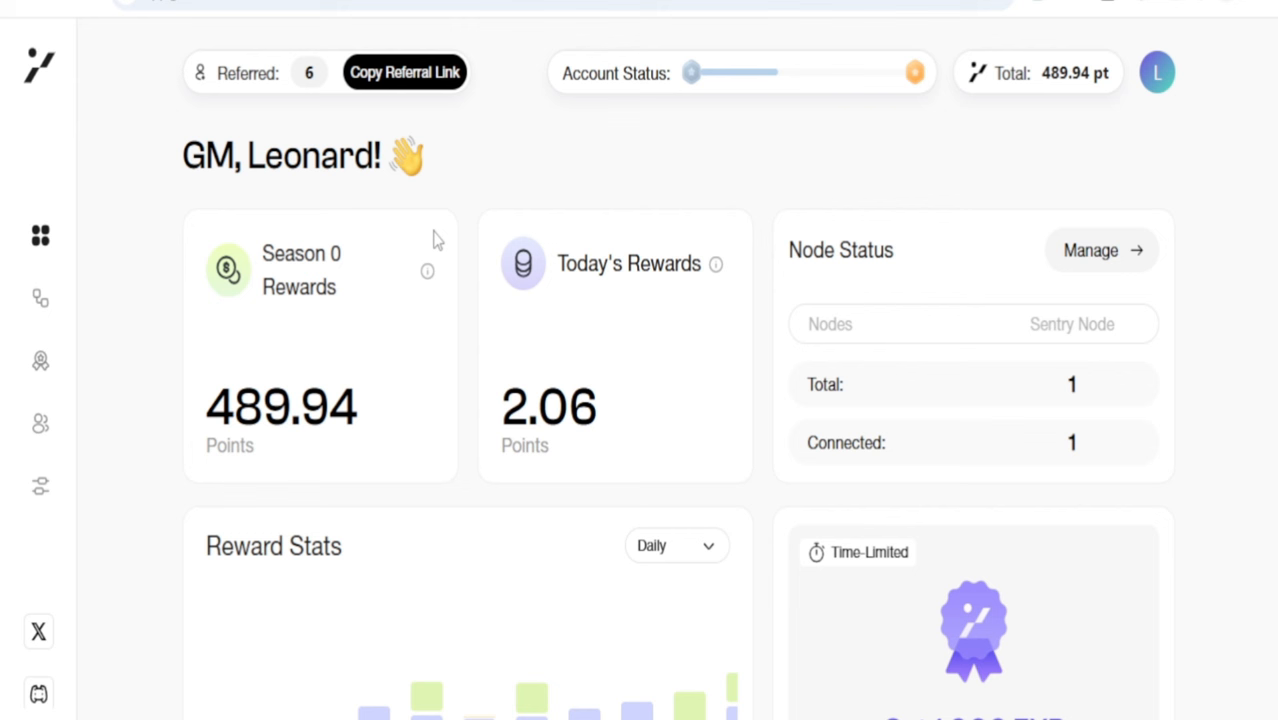
pyautogui.moveTo(502, 412)
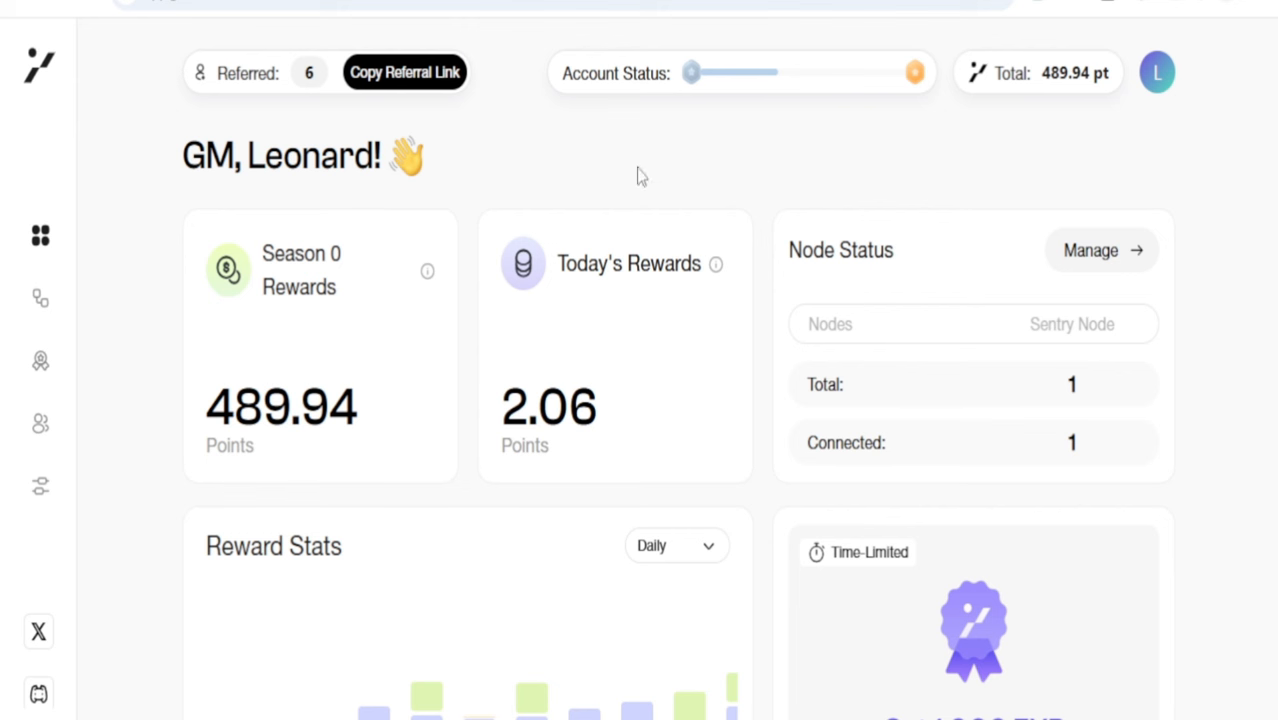
pyautogui.moveTo(500, 168)
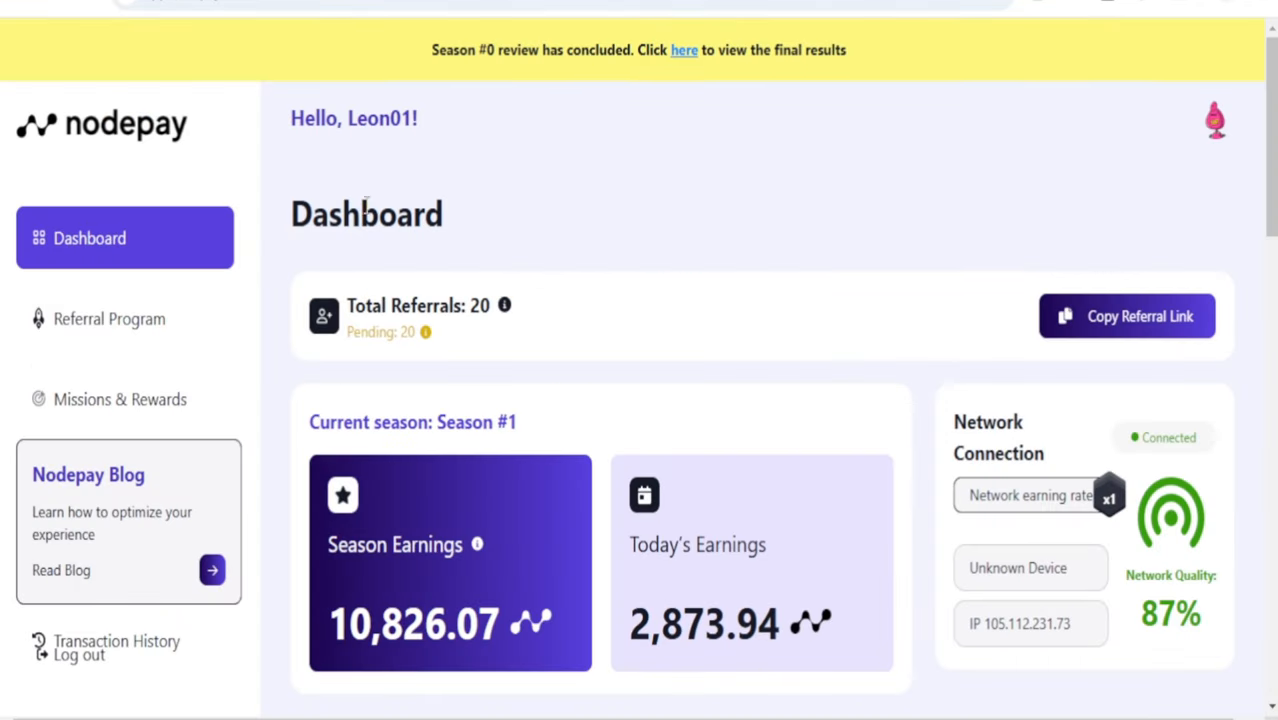
pyautogui.moveTo(454, 404)
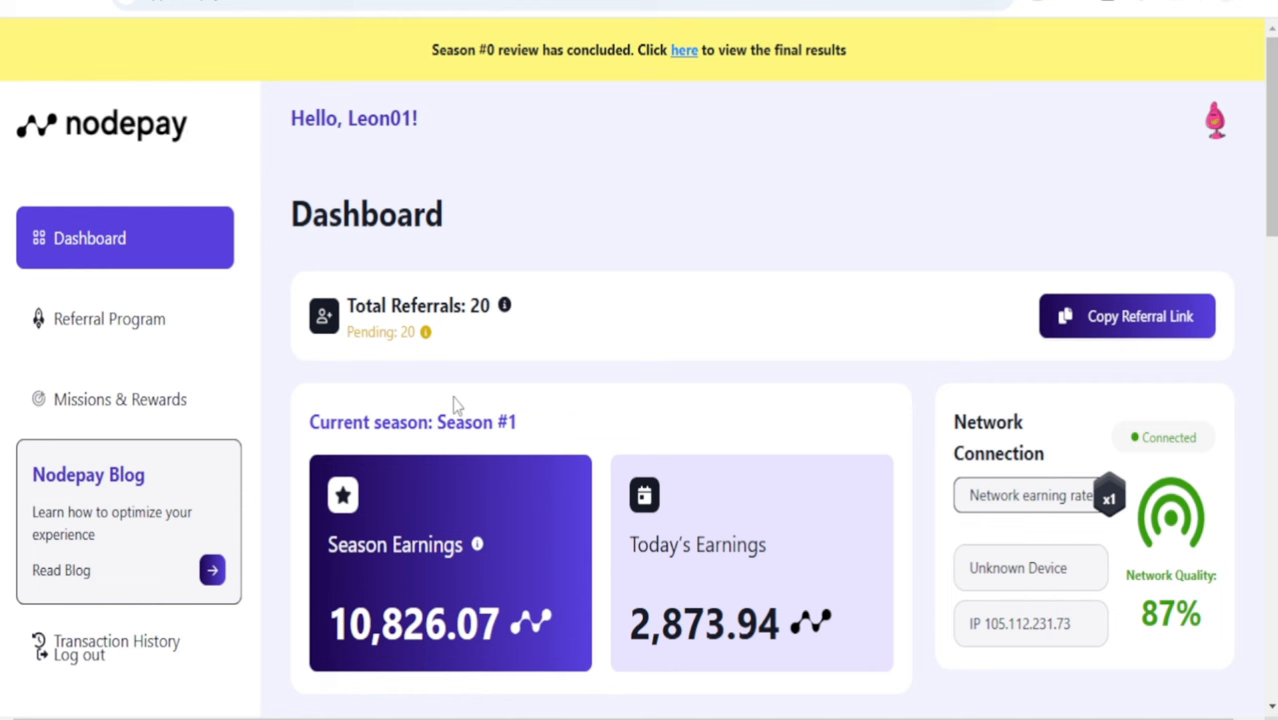
pyautogui.moveTo(1056, 20)
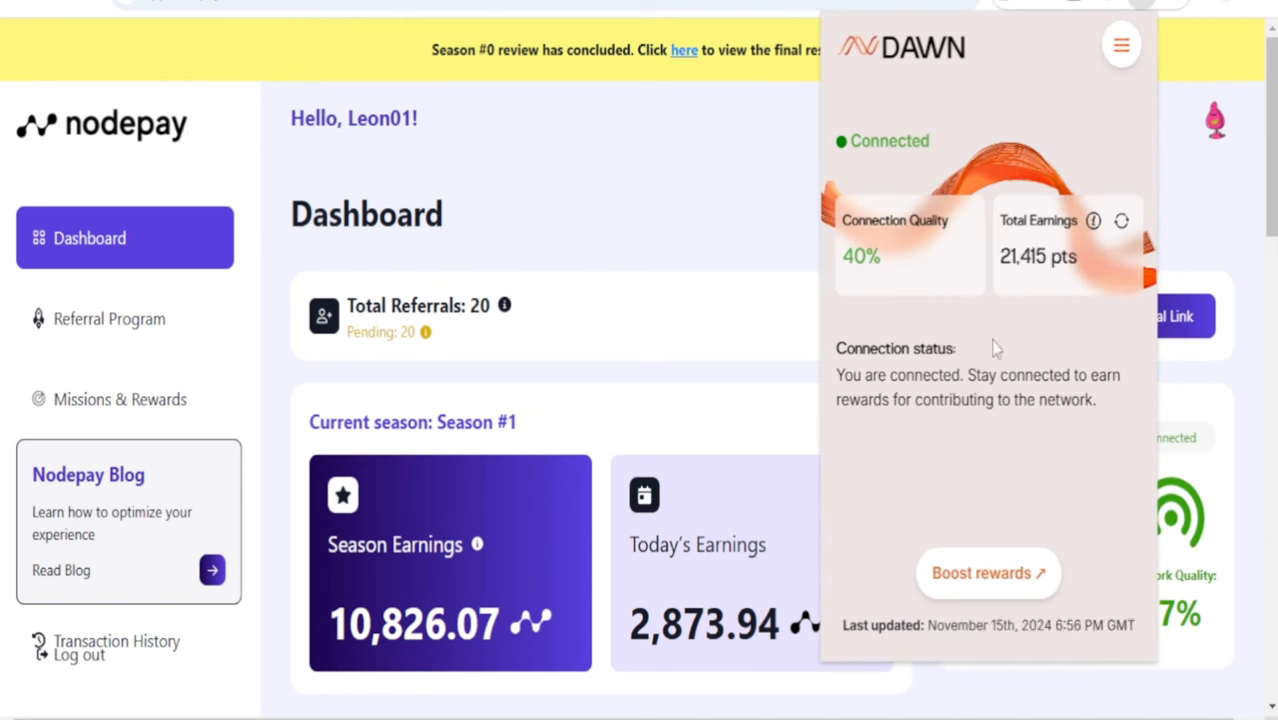
pyautogui.moveTo(1020, 296)
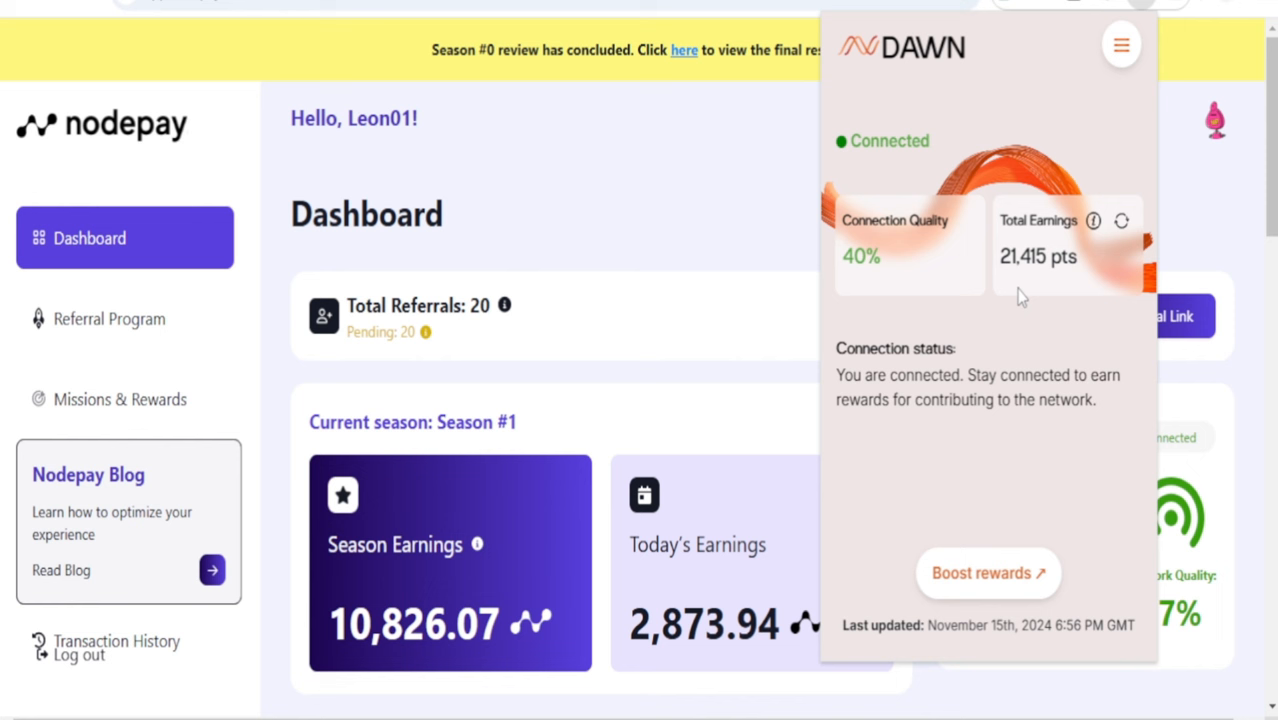
pyautogui.moveTo(904, 112)
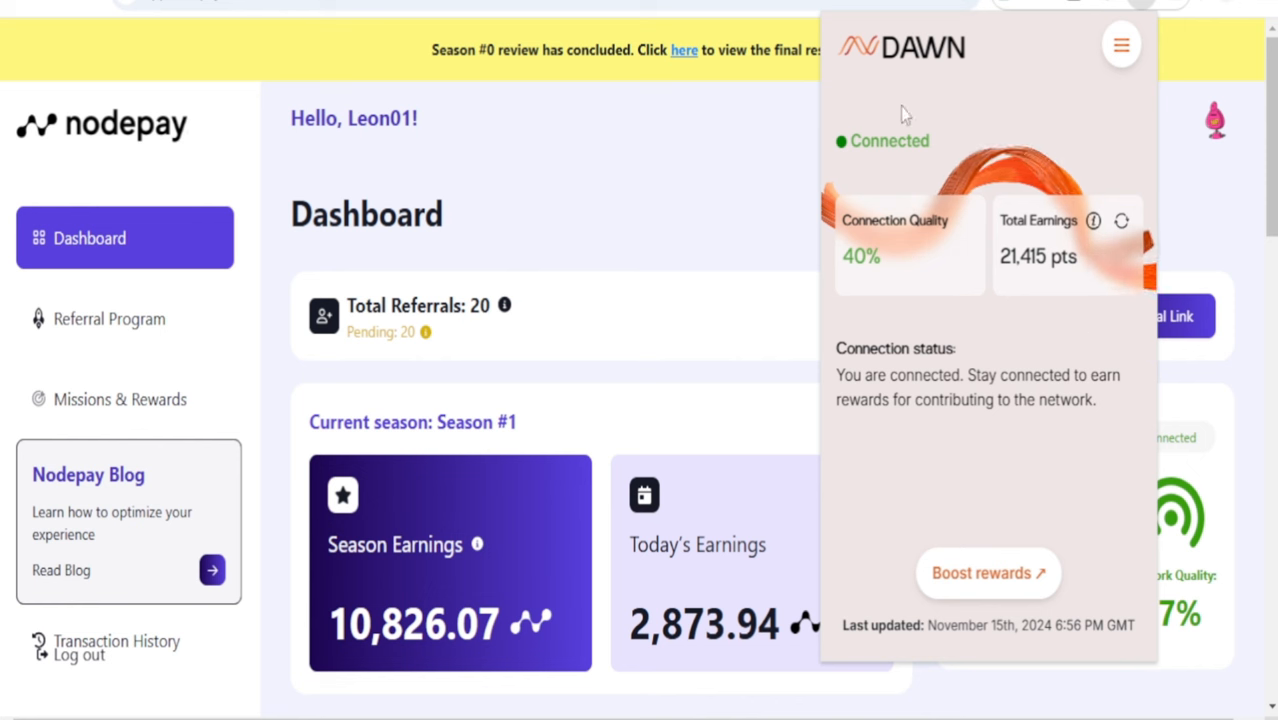
pyautogui.moveTo(962, 336)
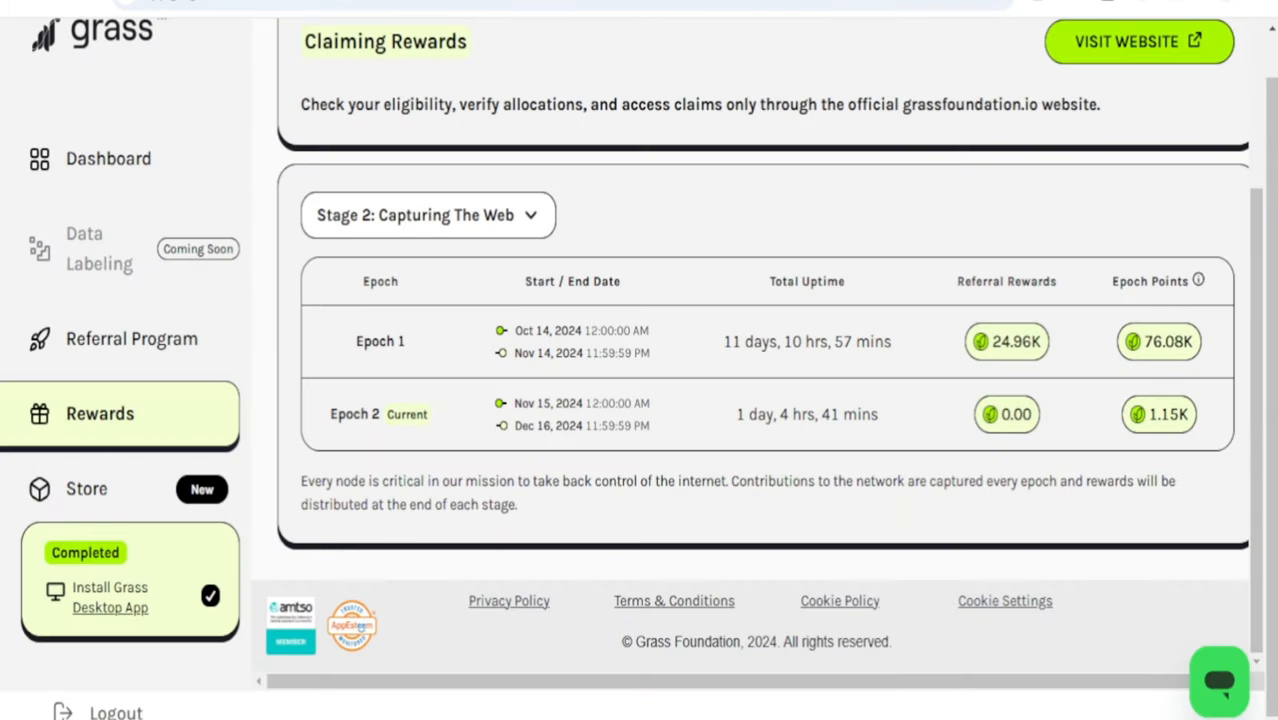
pyautogui.moveTo(518, 398)
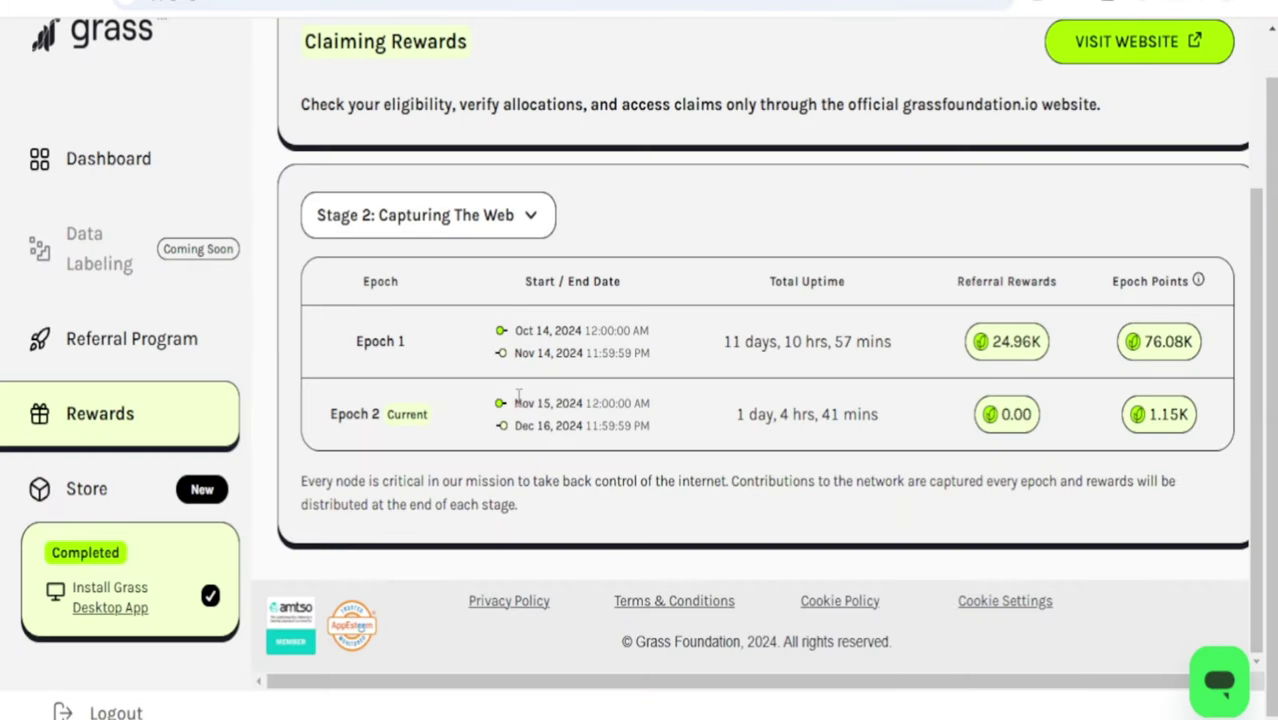